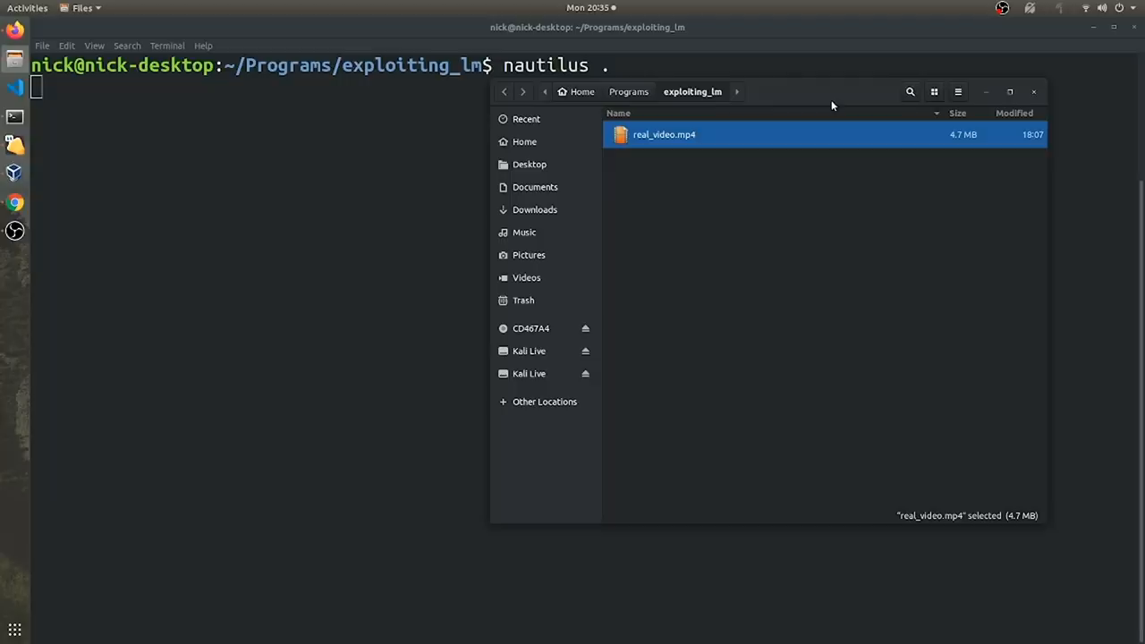
# - Play real_video.mp4 from Files in VLC, then close the video window
pyautogui.doubleClick(664, 134)
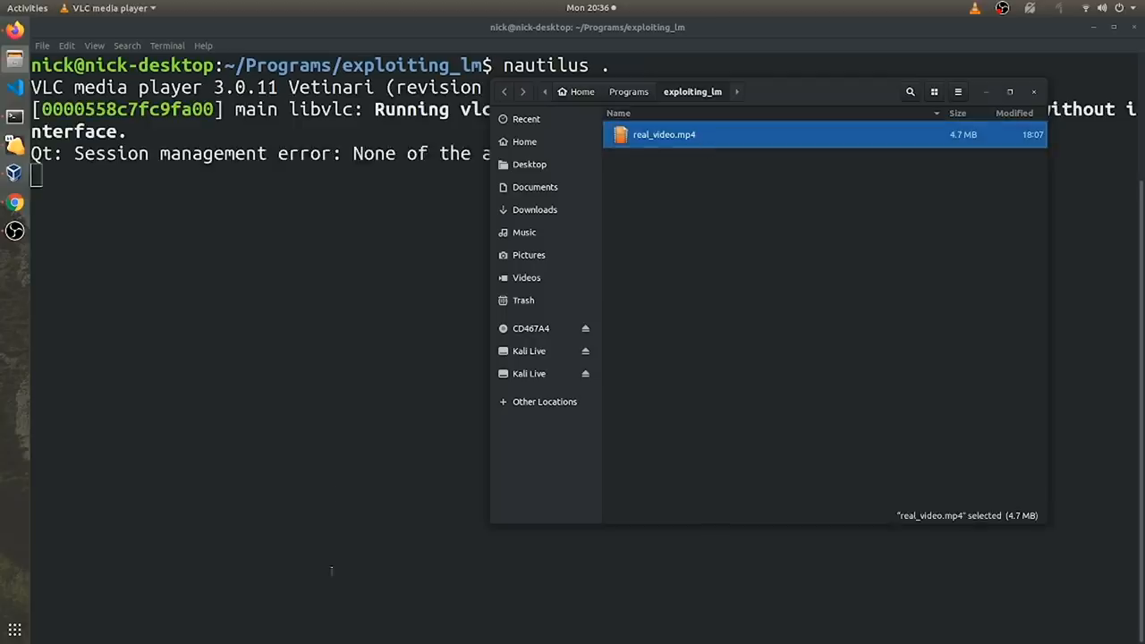
pyautogui.doubleClick(663, 134)
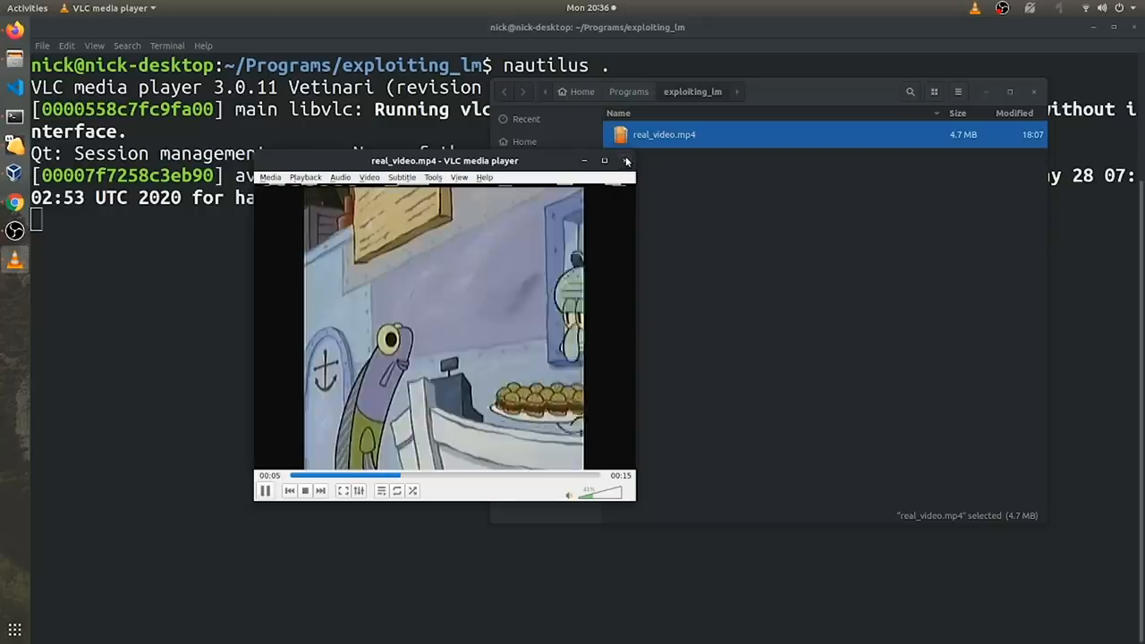
pyautogui.click(625, 161)
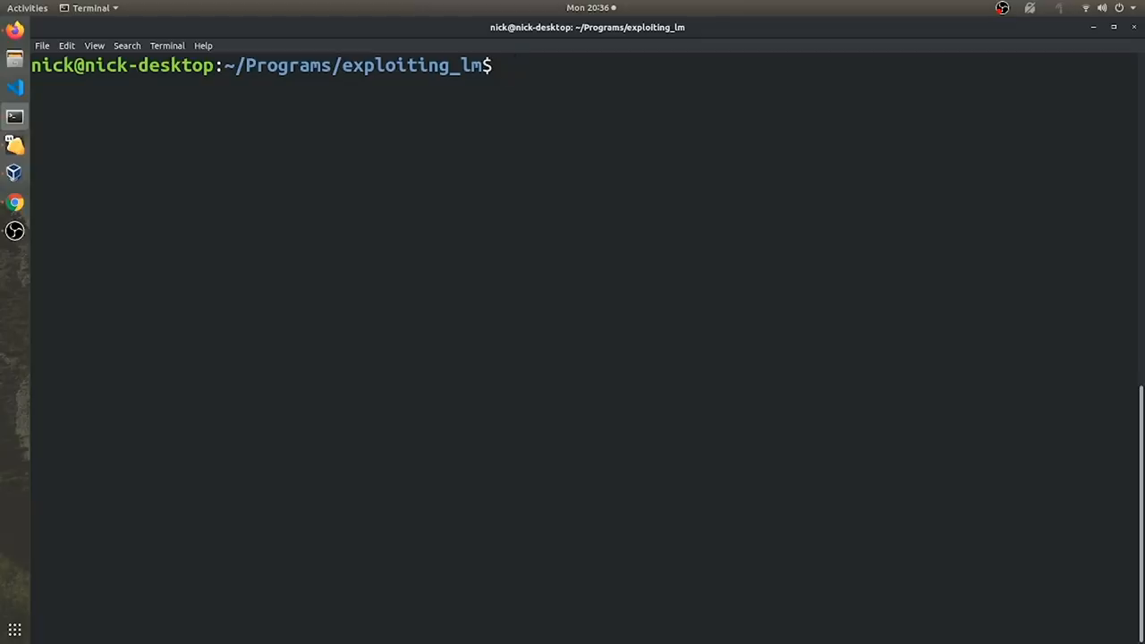
# - List the folder with ls, then open a new fake_video.desktop file in nano
pyautogui.press('Return')
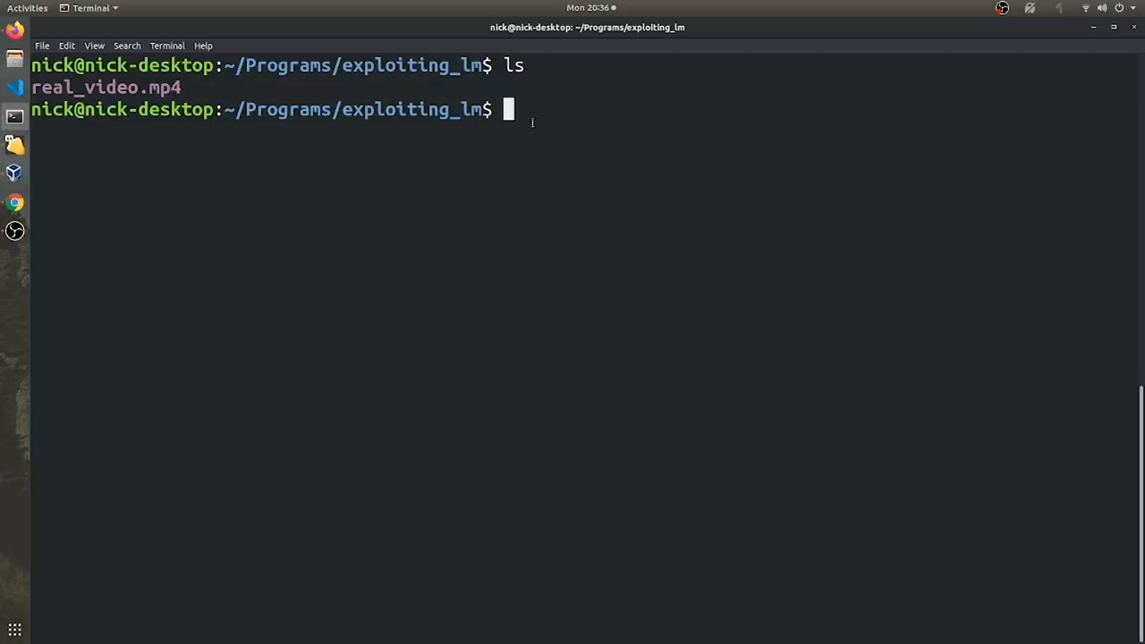
pyautogui.moveTo(190, 149)
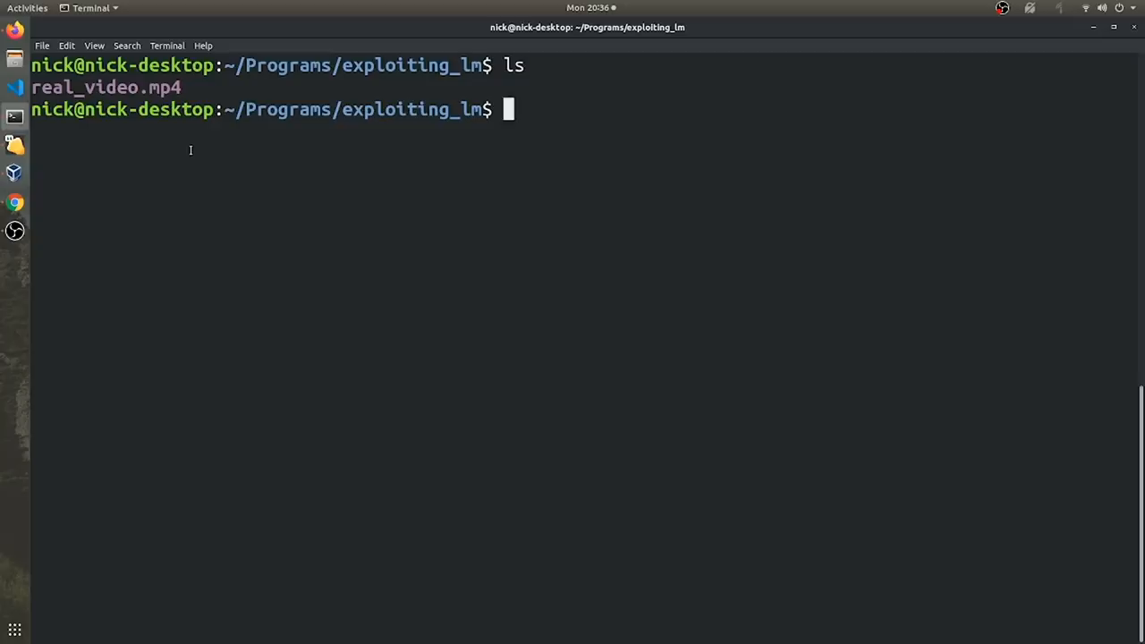
pyautogui.write('nano')
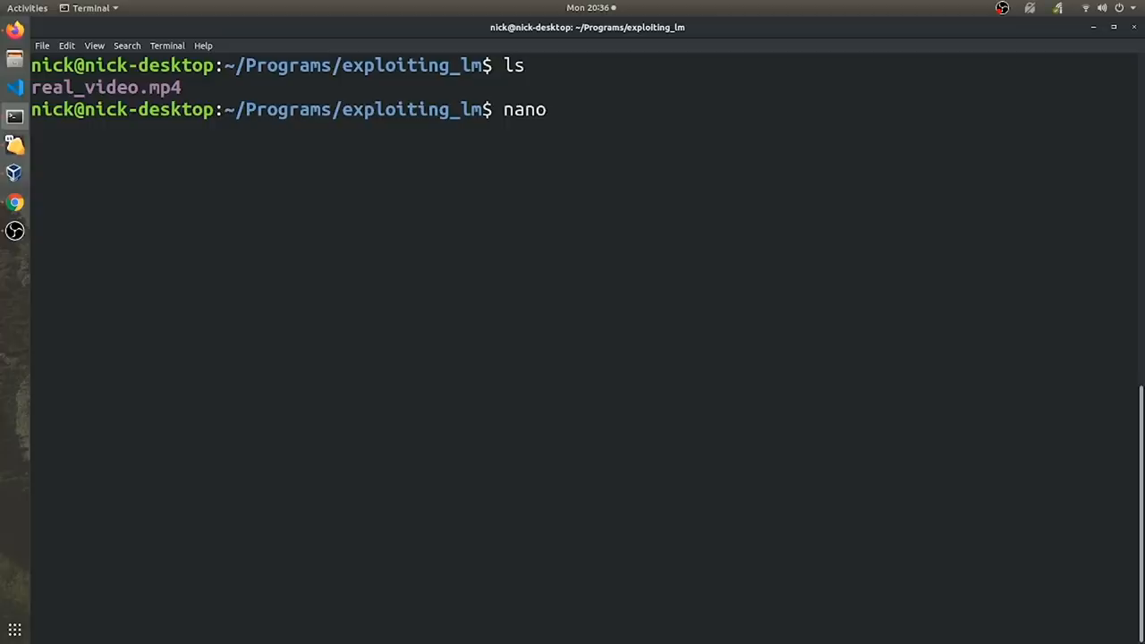
pyautogui.write('fake_vid')
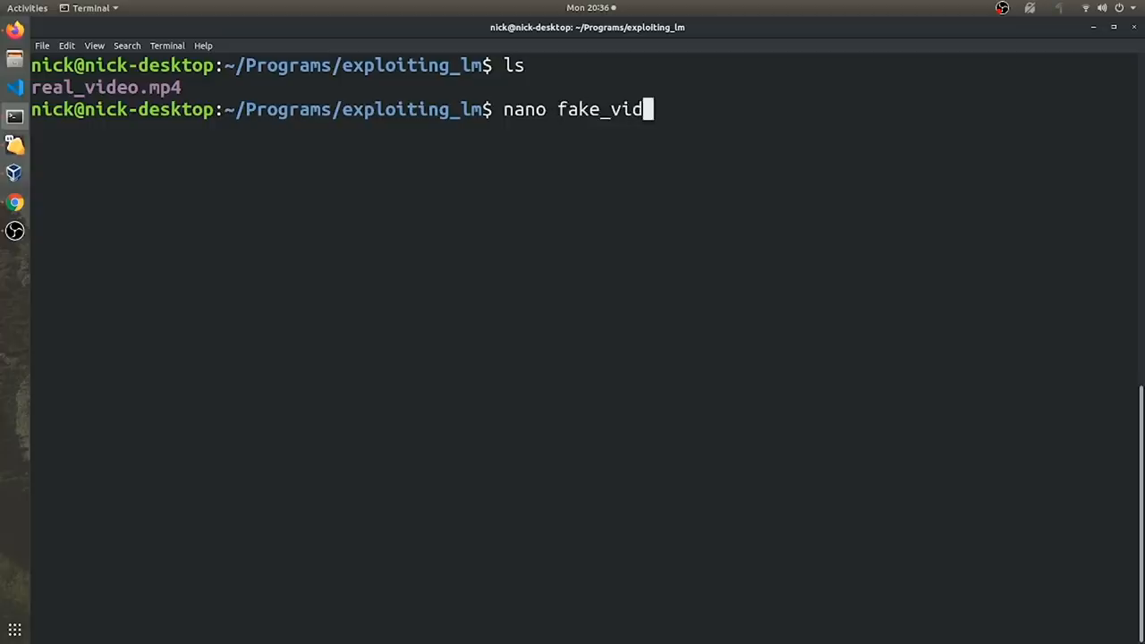
pyautogui.write('eo.desktop')
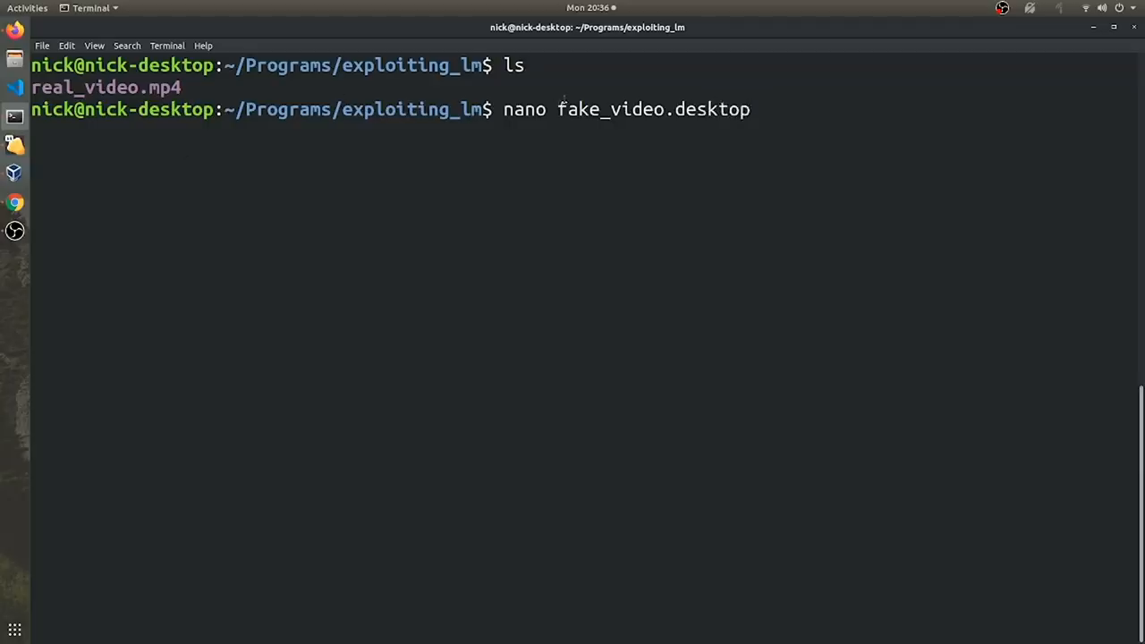
pyautogui.doubleClick(611, 108)
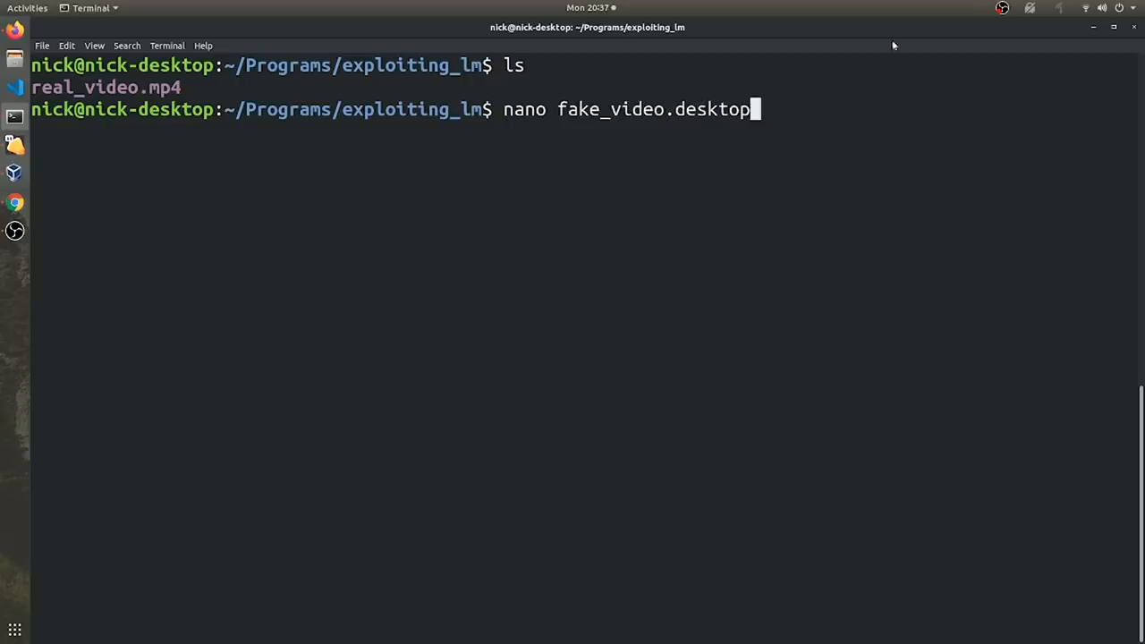
pyautogui.moveTo(916, 122)
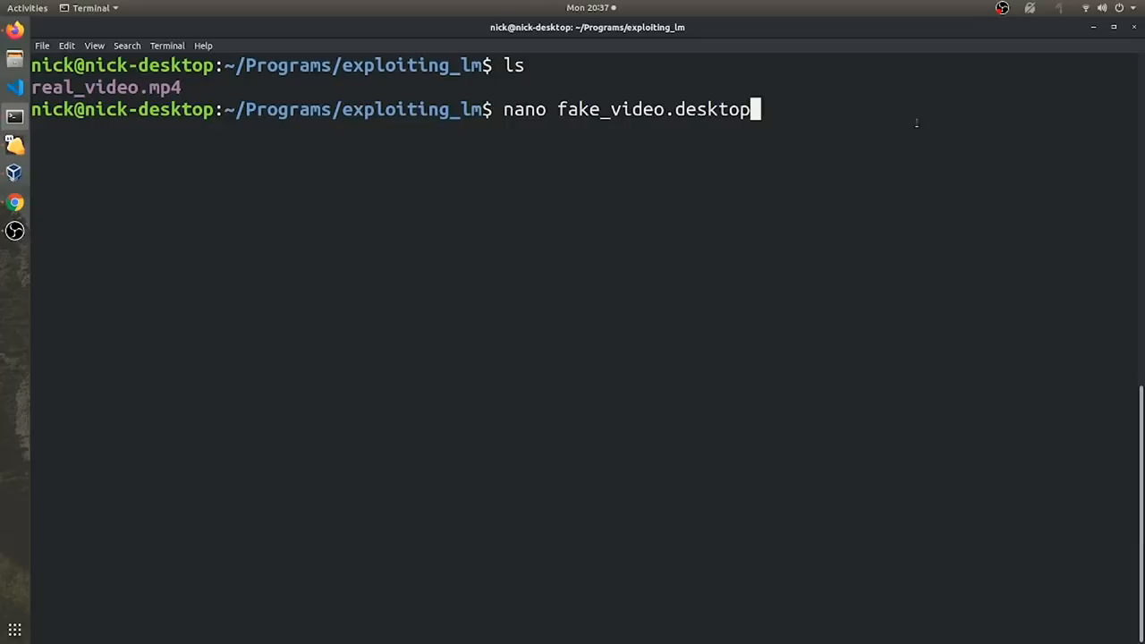
pyautogui.press('Return')
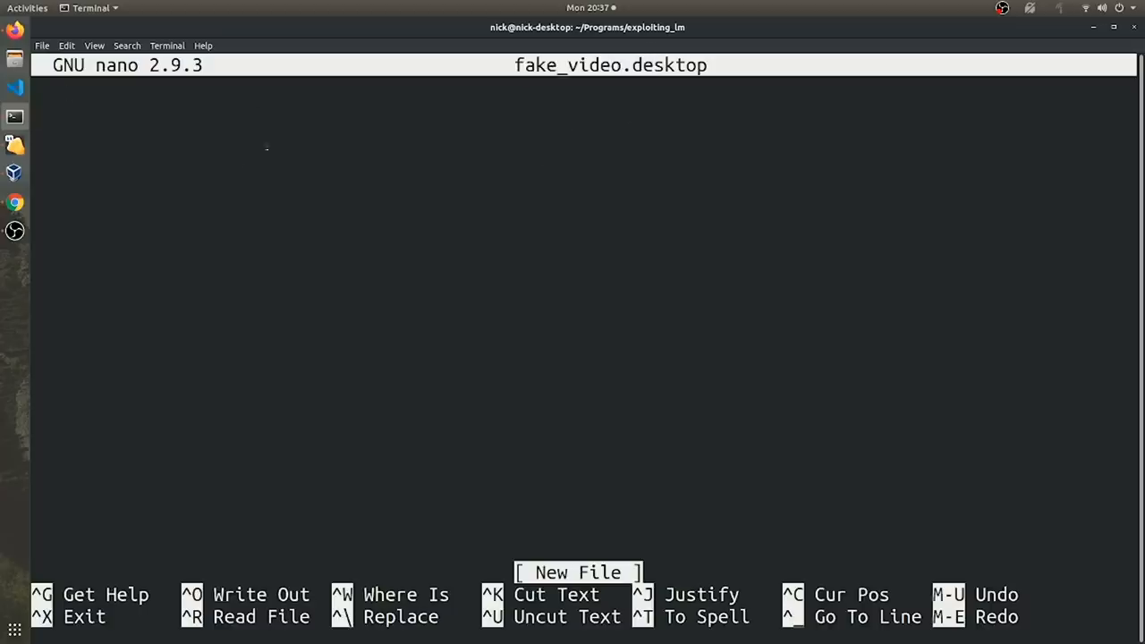
pyautogui.moveTo(360, 180)
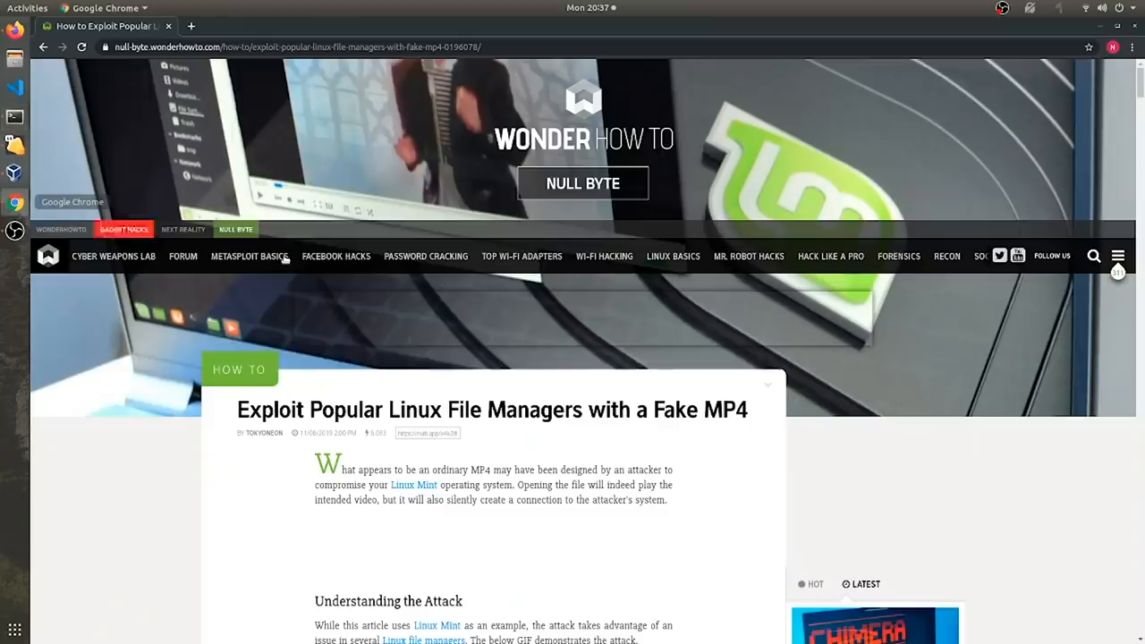
# - Scroll the Null Byte article to Step 5's fake_video.desktop payload text
pyautogui.scroll(-3)
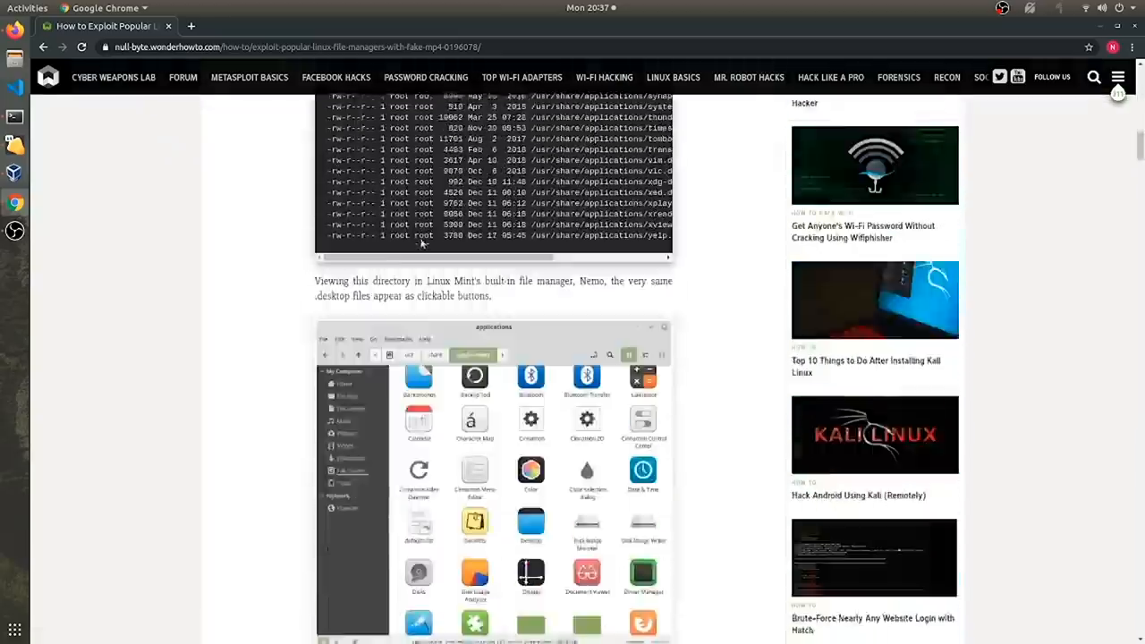
pyautogui.scroll(-3)
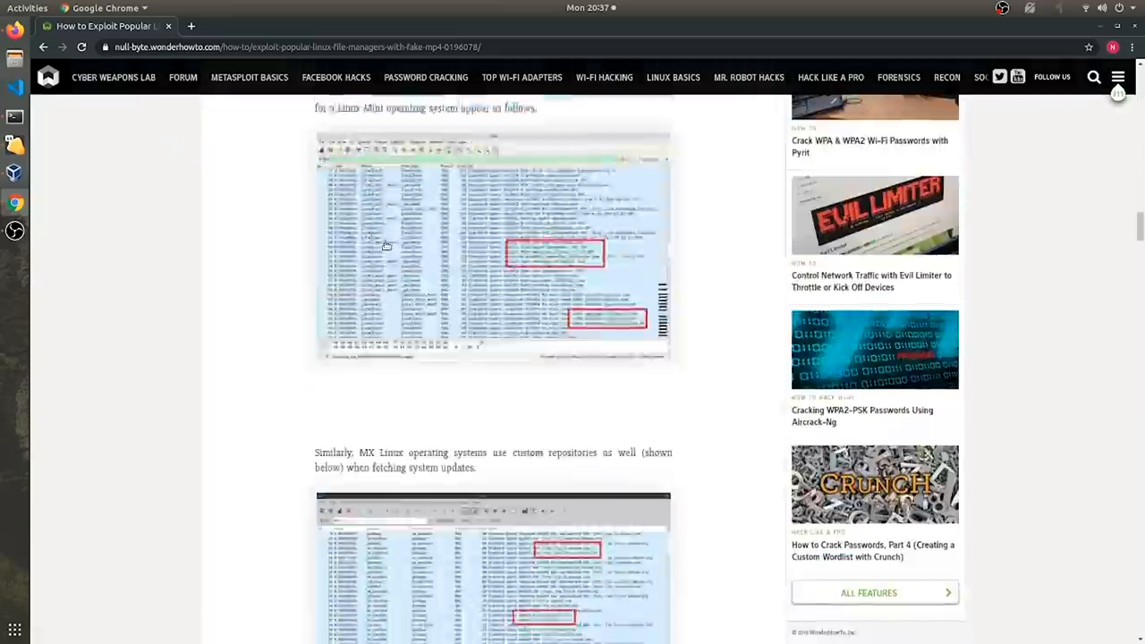
pyautogui.scroll(3)
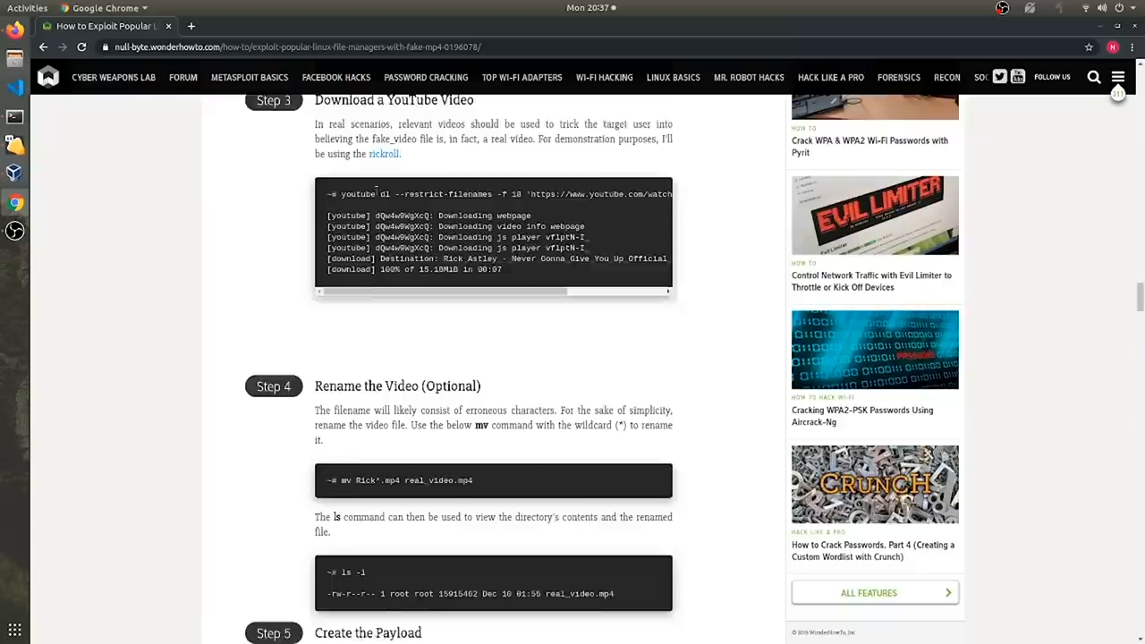
pyautogui.scroll(-3)
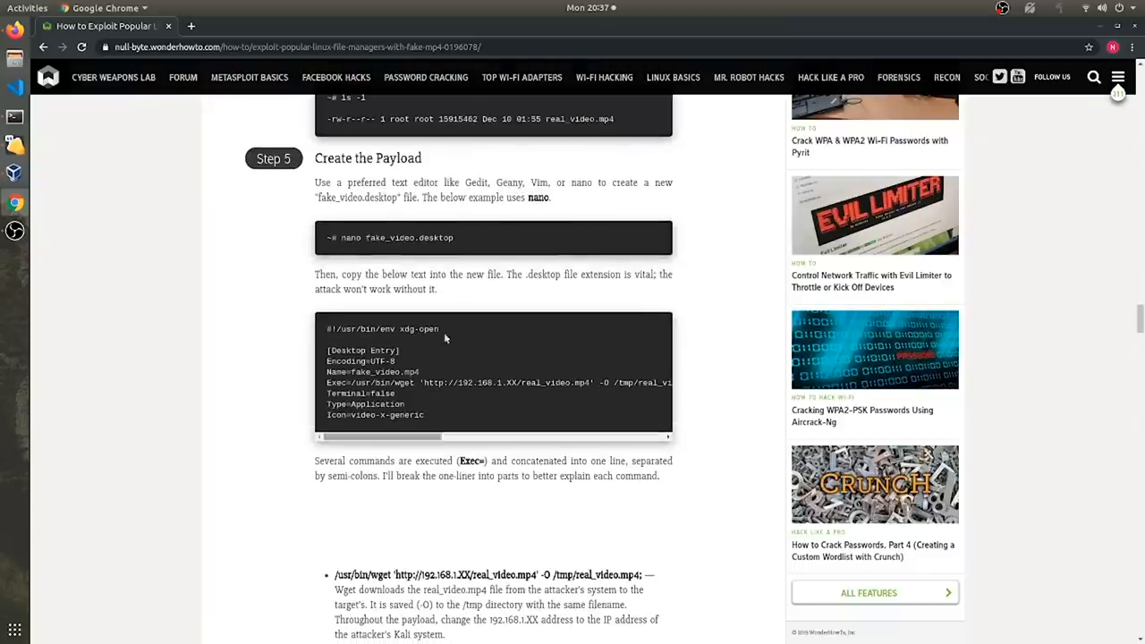
pyautogui.moveTo(432, 419)
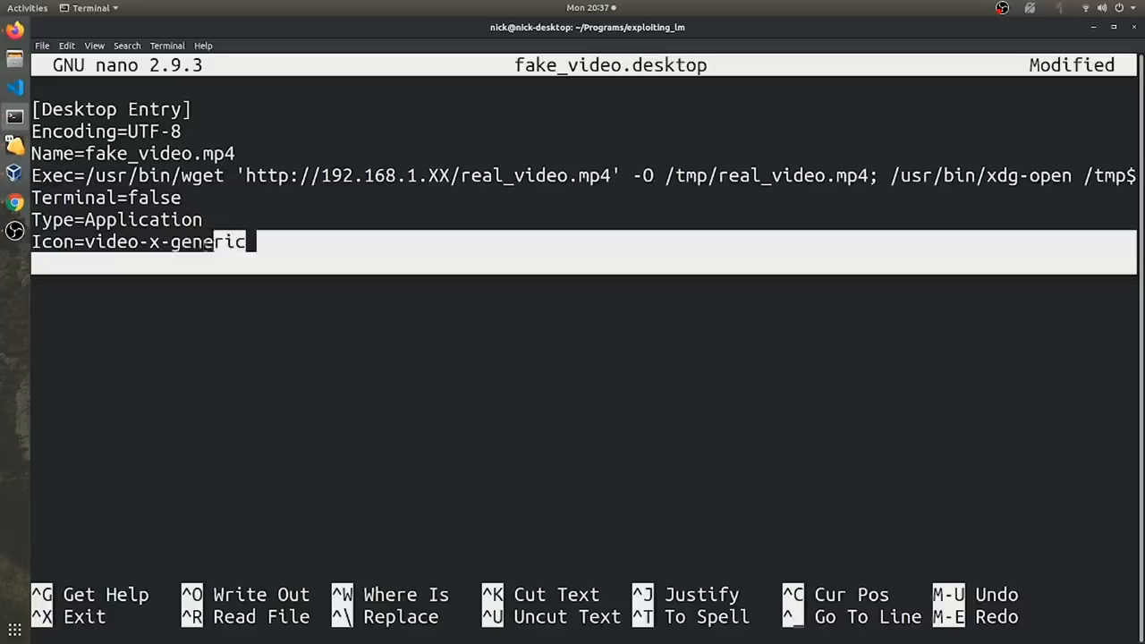
pyautogui.doubleClick(165, 242)
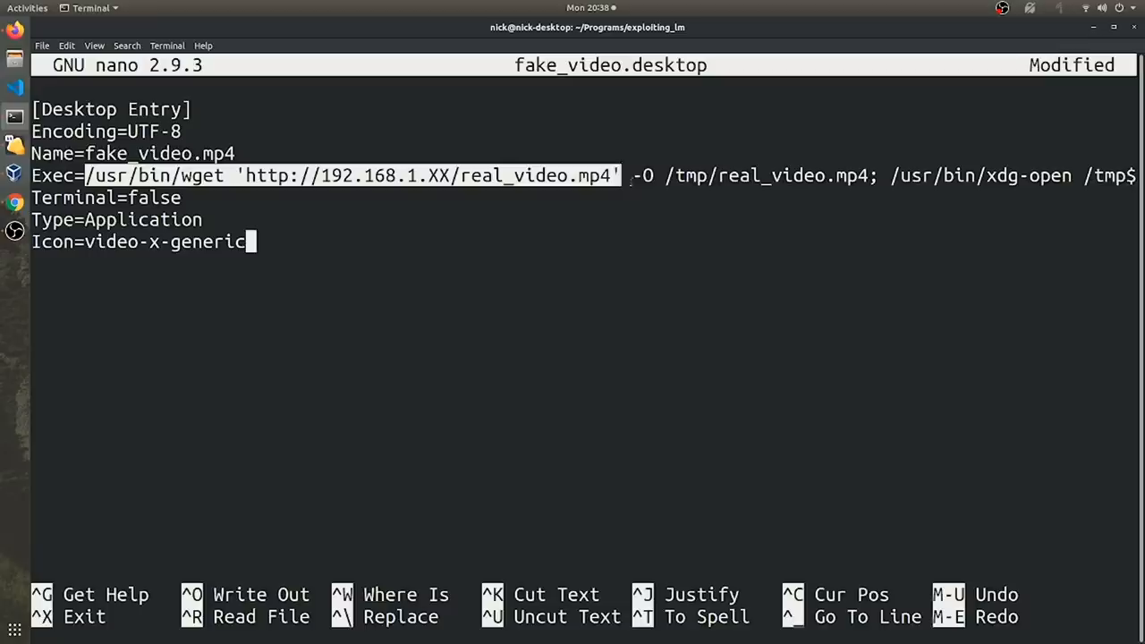
pyautogui.moveTo(418, 197)
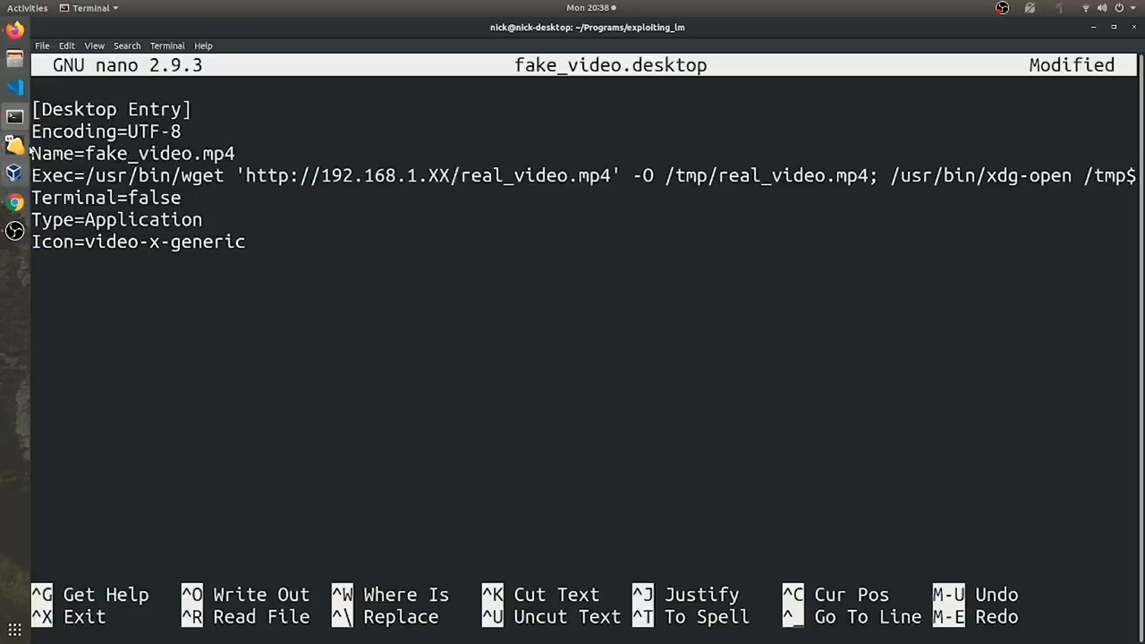
pyautogui.rightClick(14, 87)
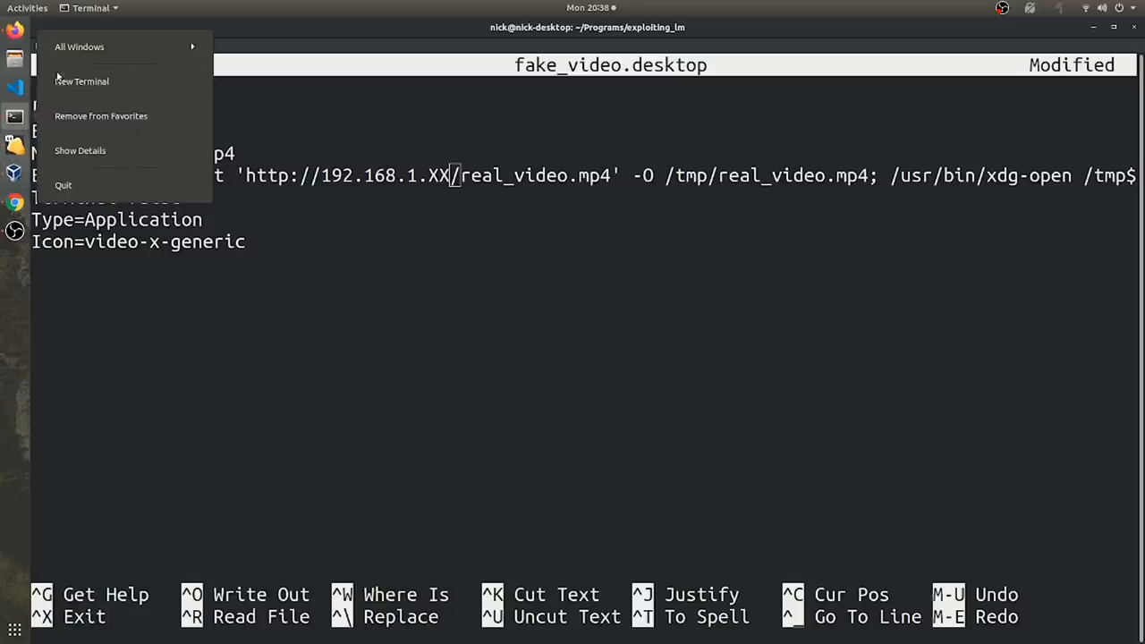
pyautogui.click(82, 81)
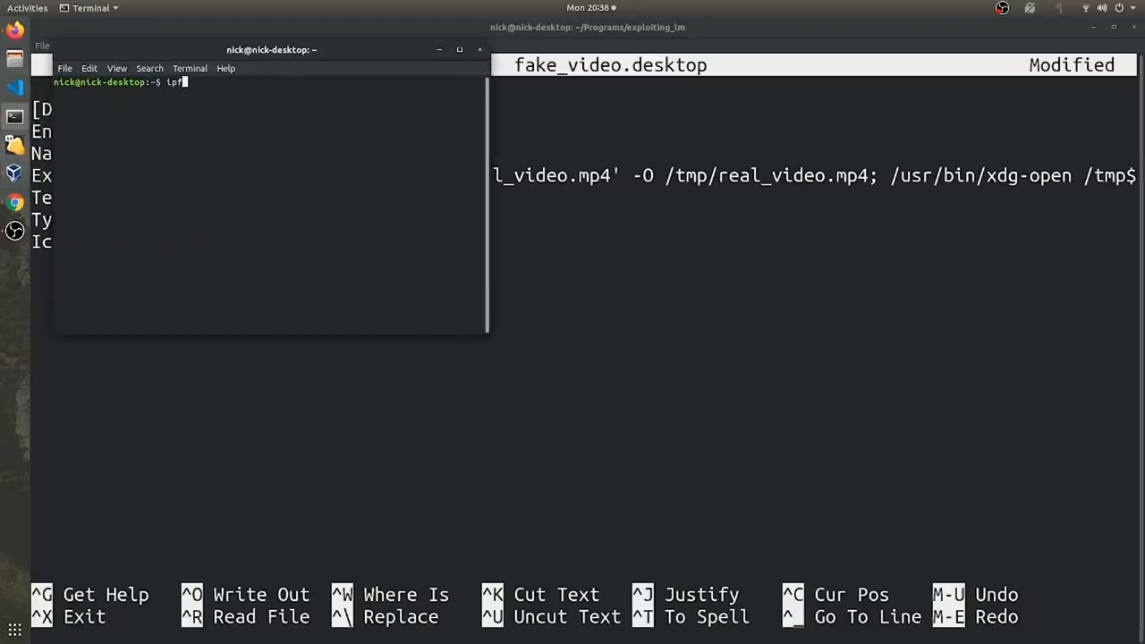
pyautogui.press('Return')
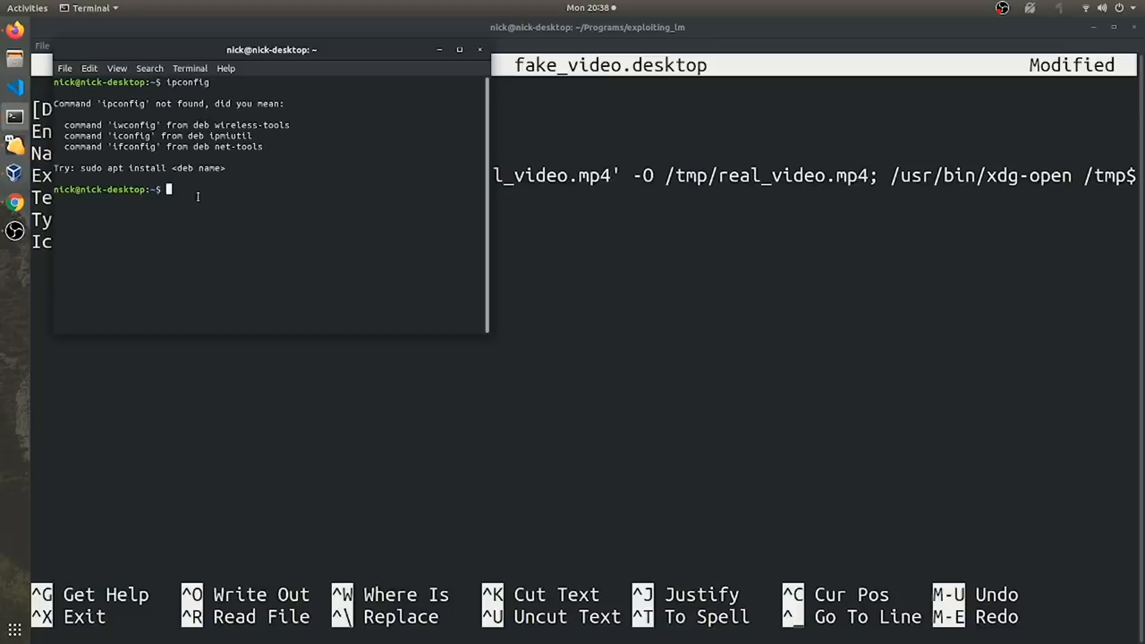
pyautogui.write('ifconfig')
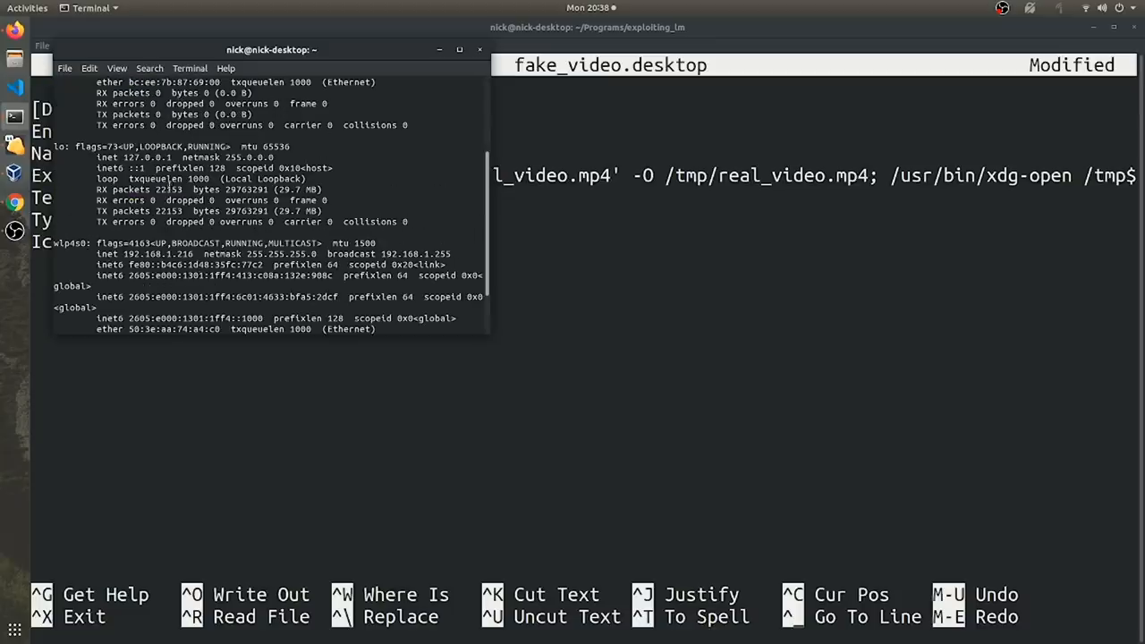
pyautogui.doubleClick(158, 254)
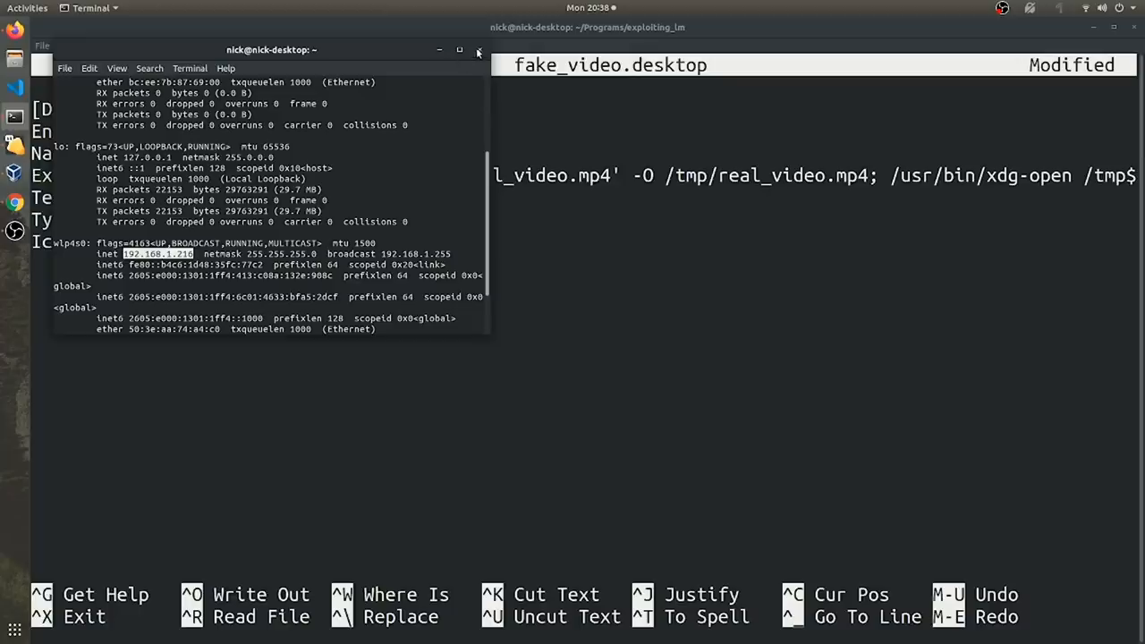
pyautogui.click(478, 49)
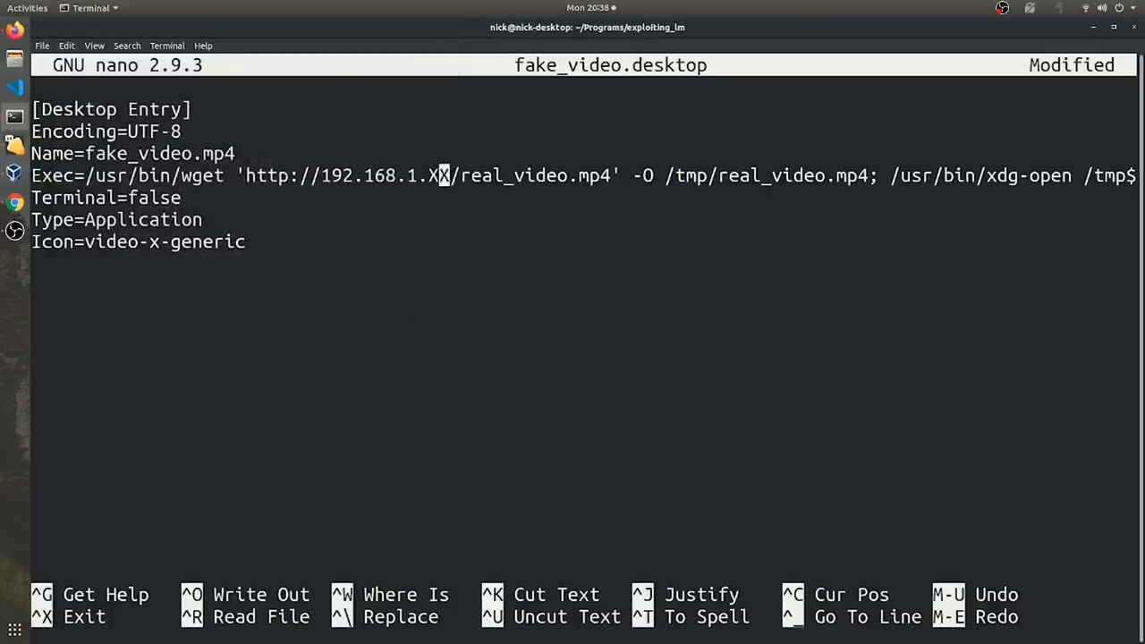
# - Fill in the download and listener IP addresses, then save fake_video.desktop in nano
pyautogui.write('21')
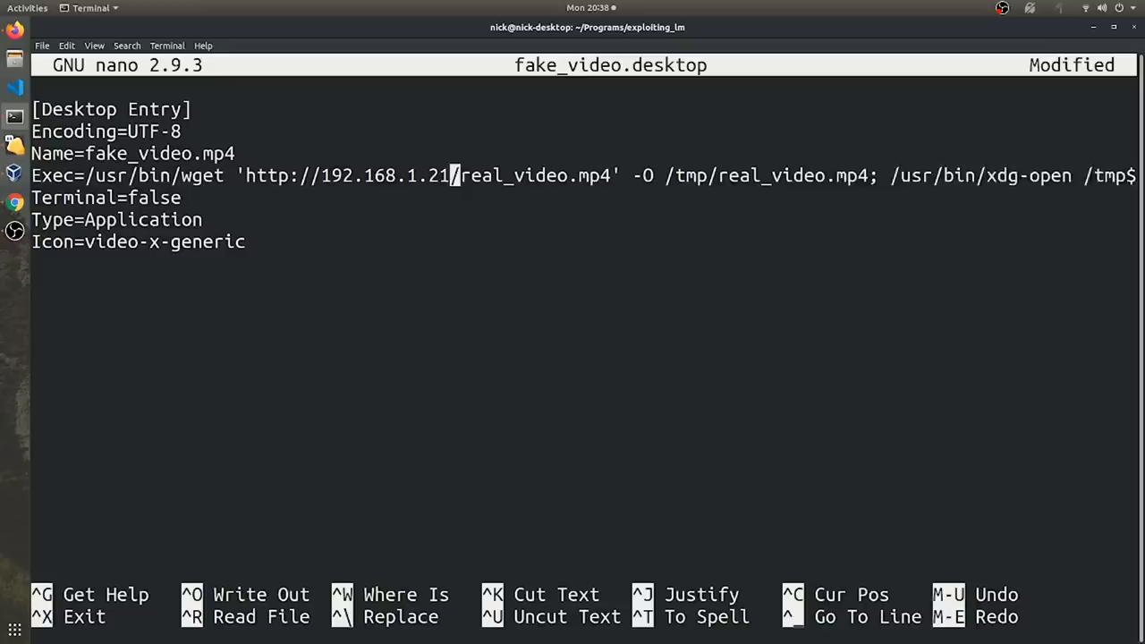
pyautogui.write('6')
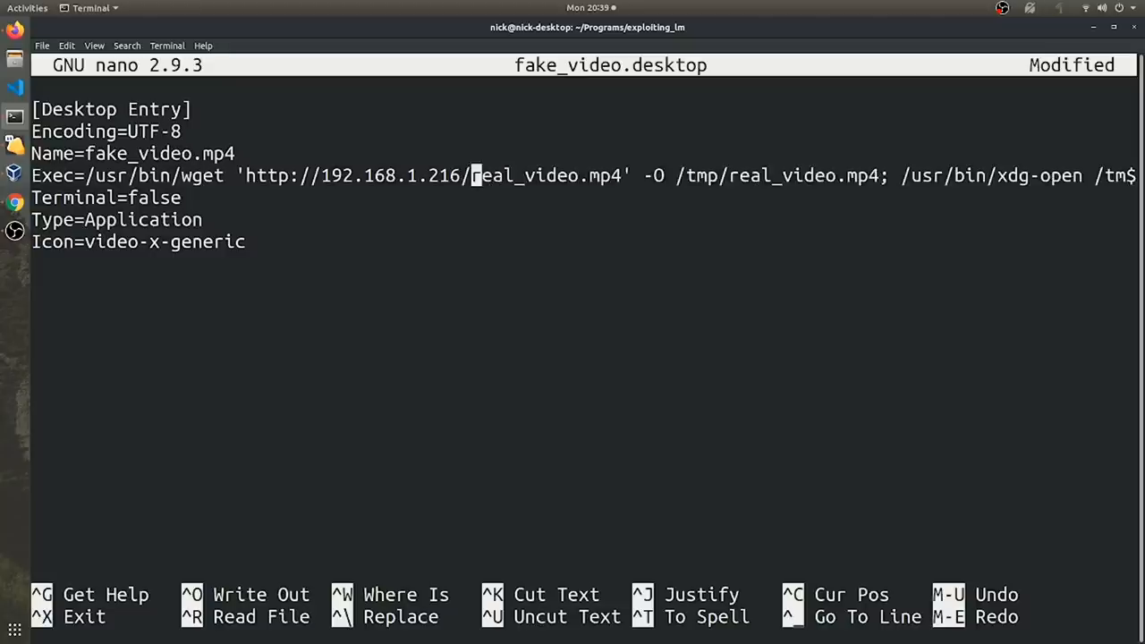
pyautogui.press('Right')
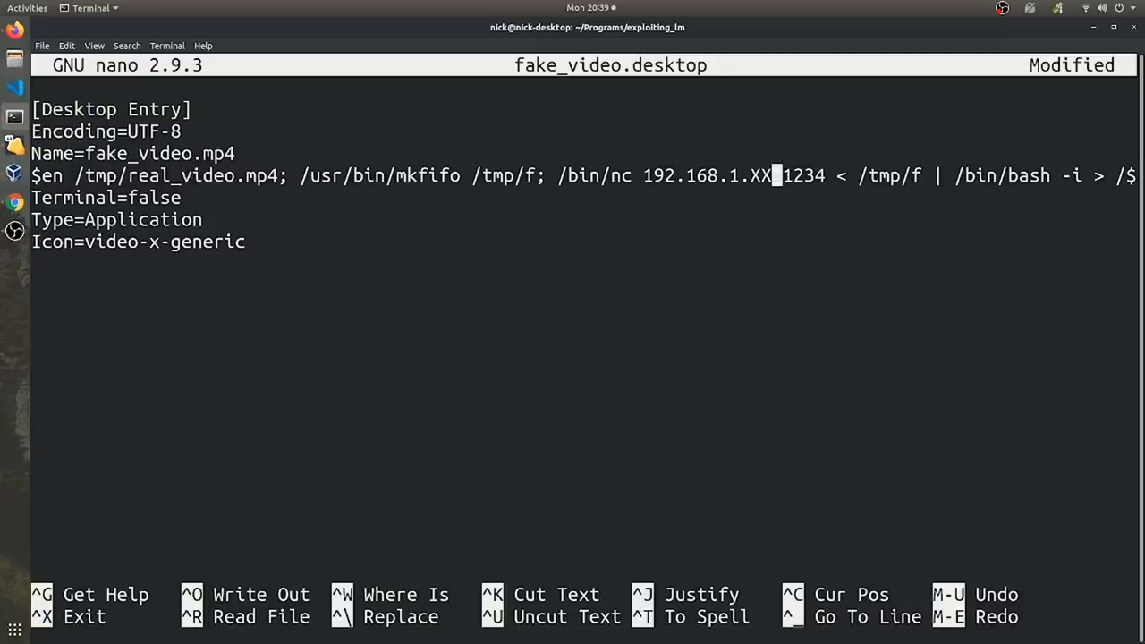
pyautogui.press('BackSpace')
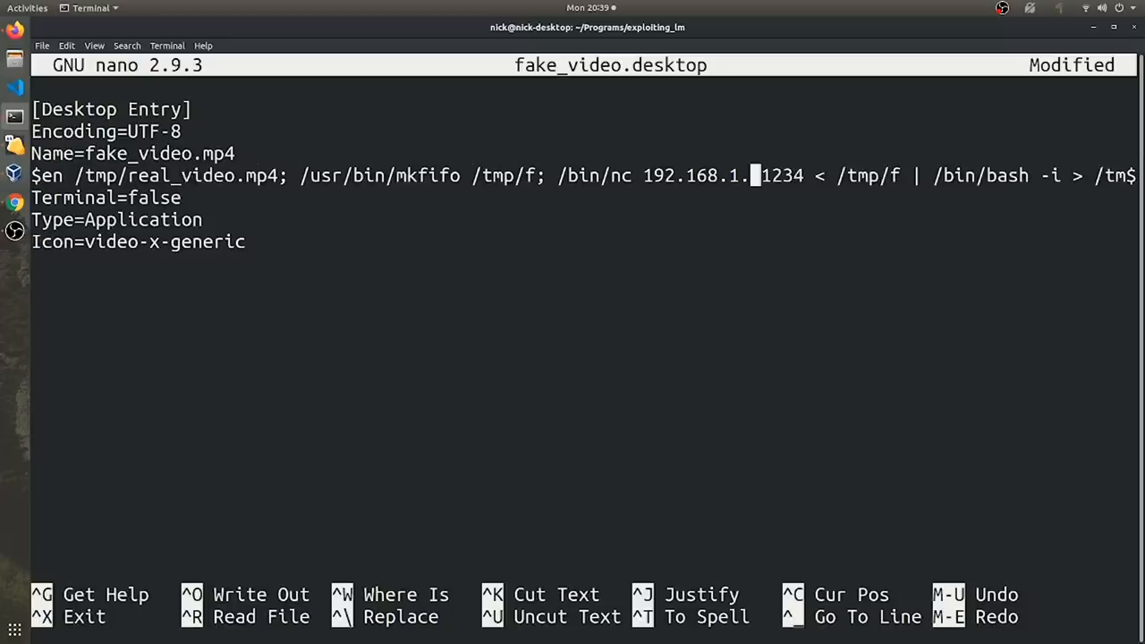
pyautogui.write('162')
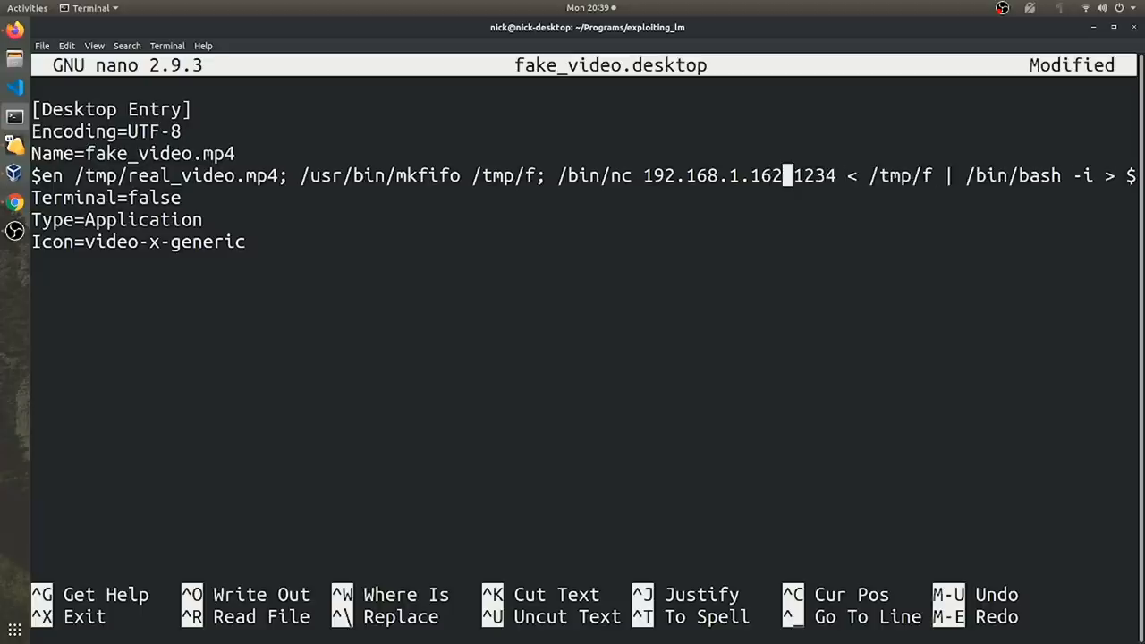
pyautogui.press('Left')
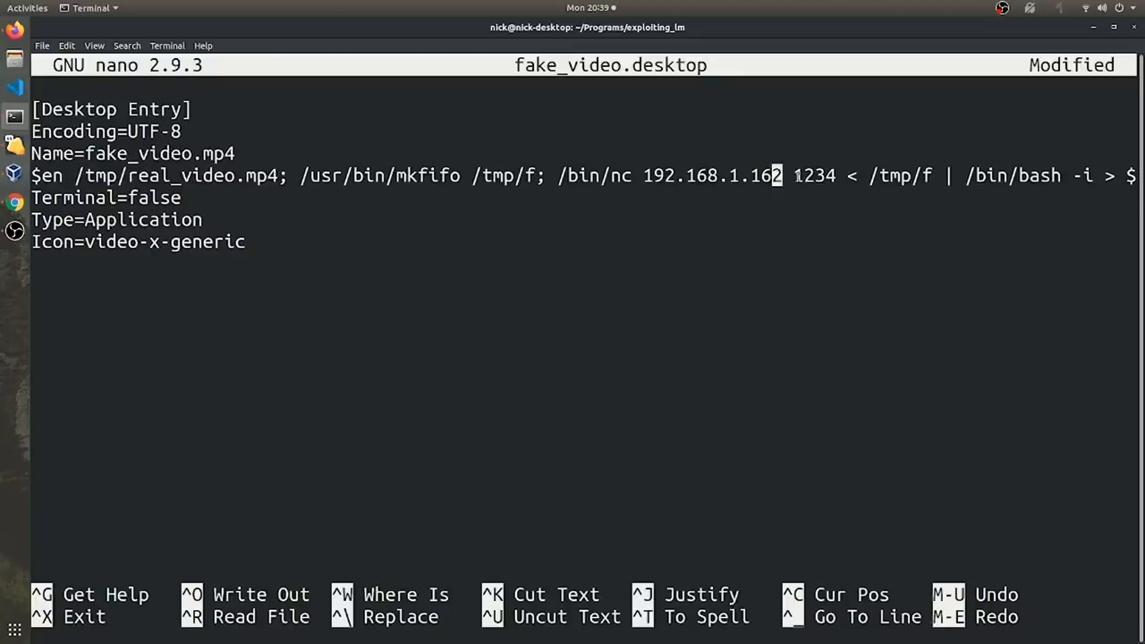
pyautogui.moveTo(922, 213)
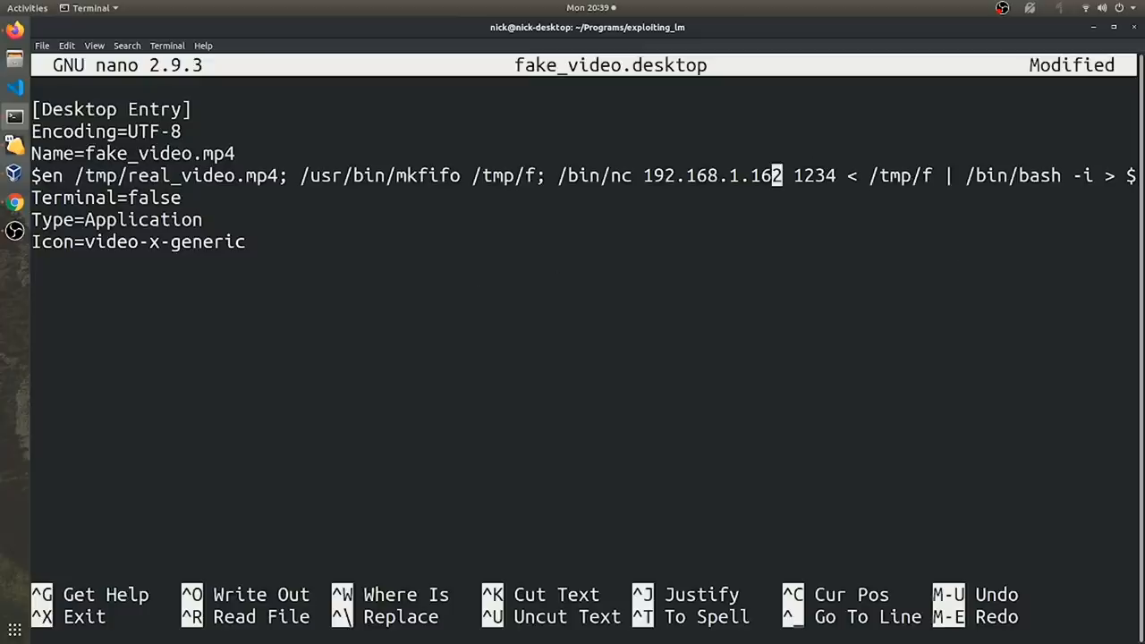
pyautogui.press('ctrl+x')
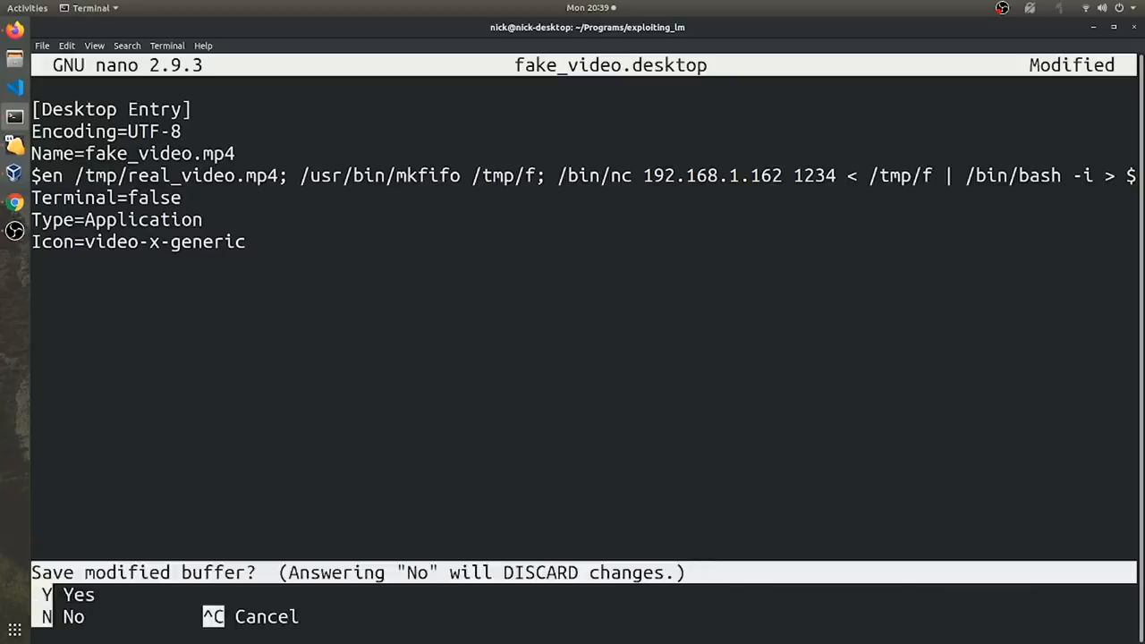
pyautogui.press('y')
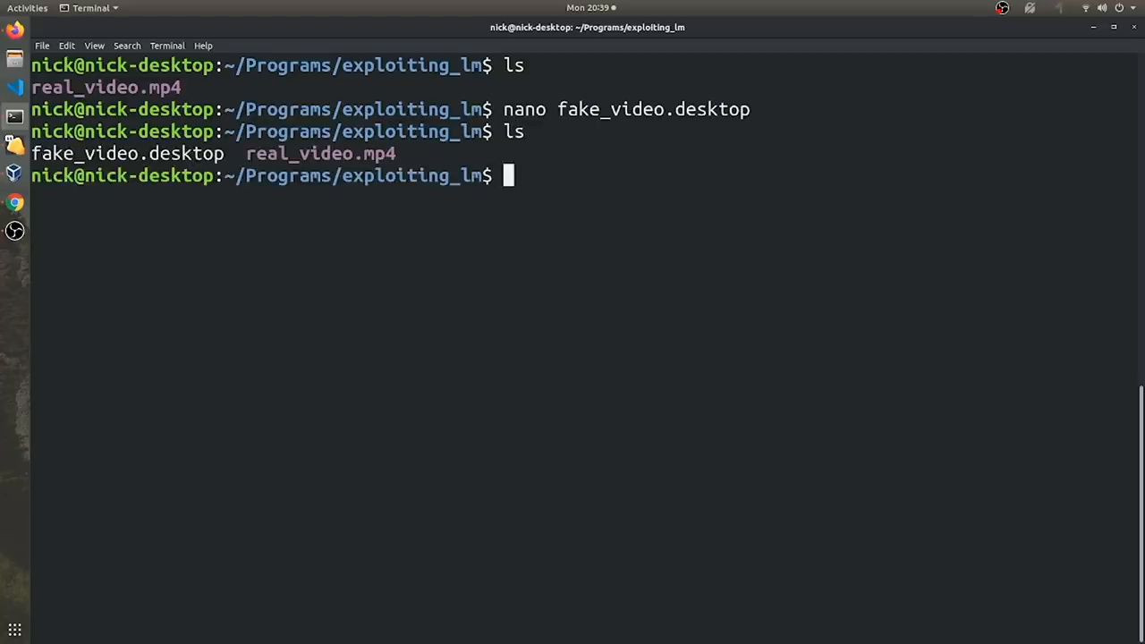
# - Make fake_video.desktop executable with chmod +x and list the folder
pyautogui.write('ch')
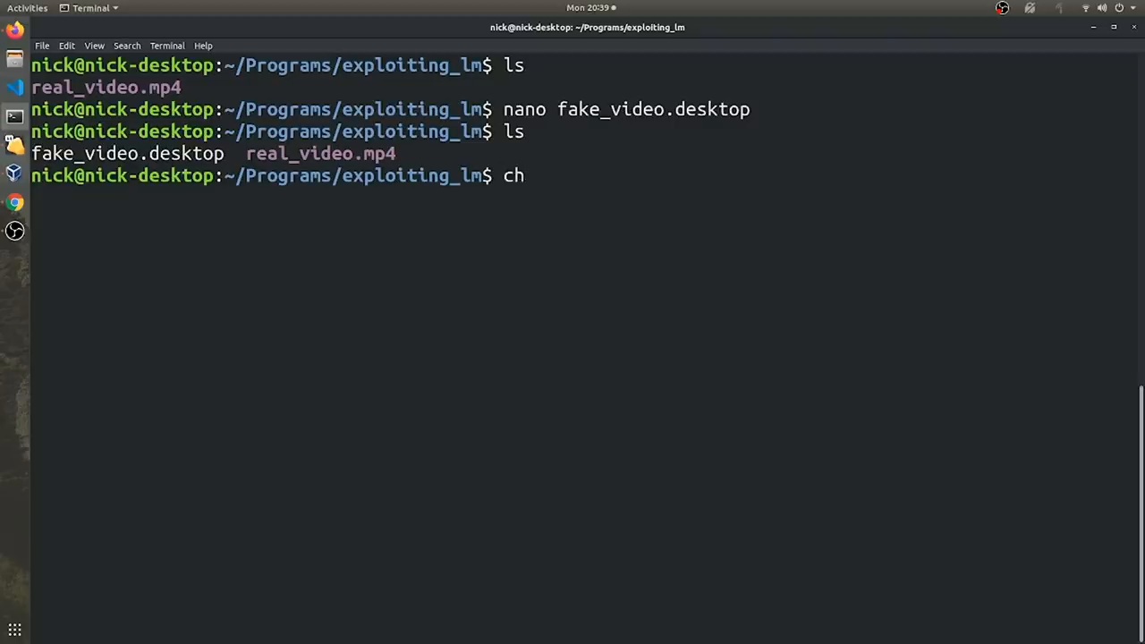
pyautogui.write('mod +x')
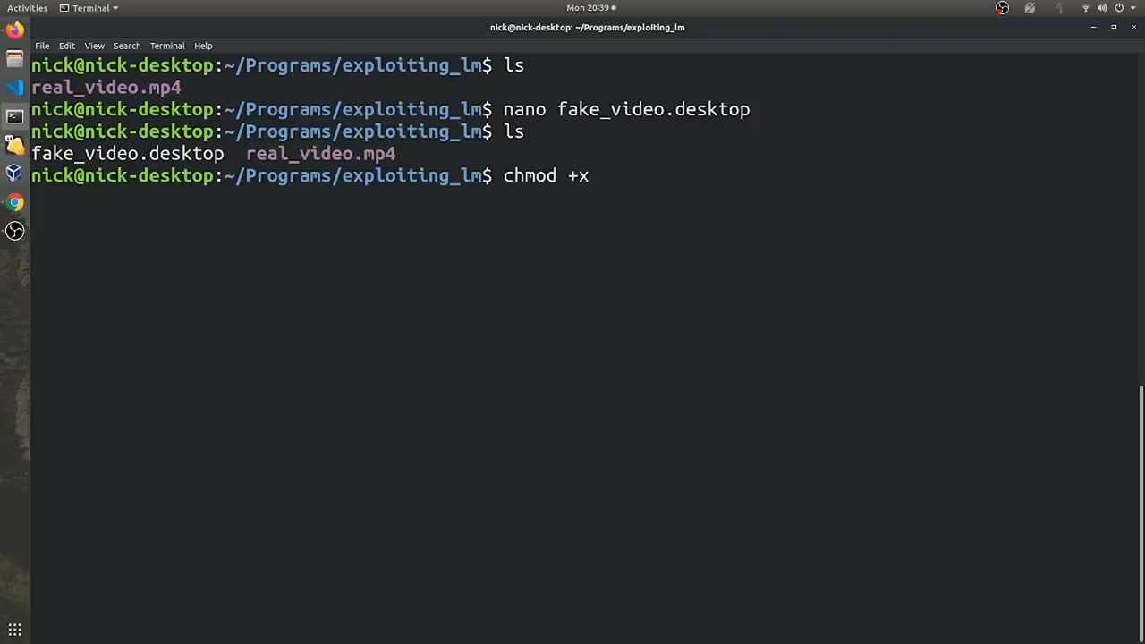
pyautogui.write('fake_video.desktop')
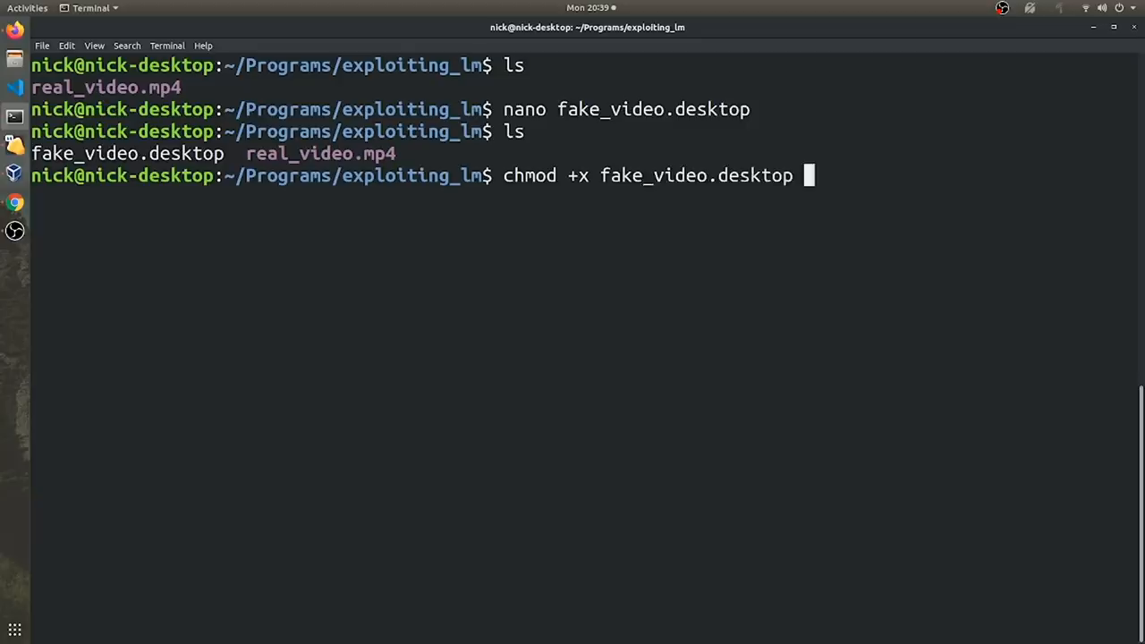
pyautogui.press('Return')
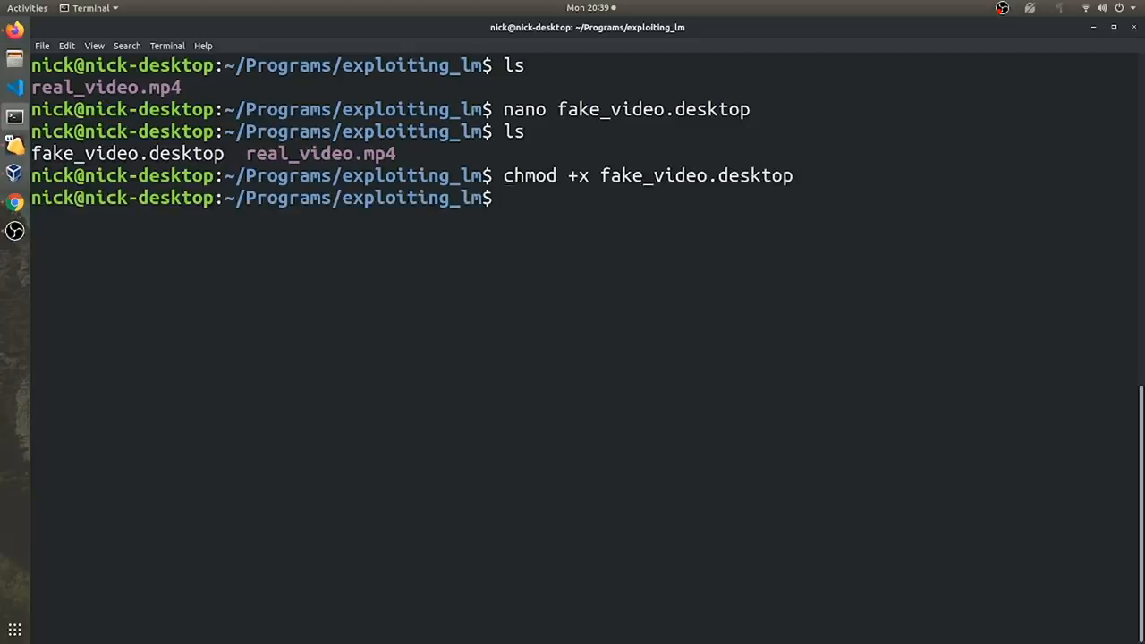
pyautogui.press('Return')
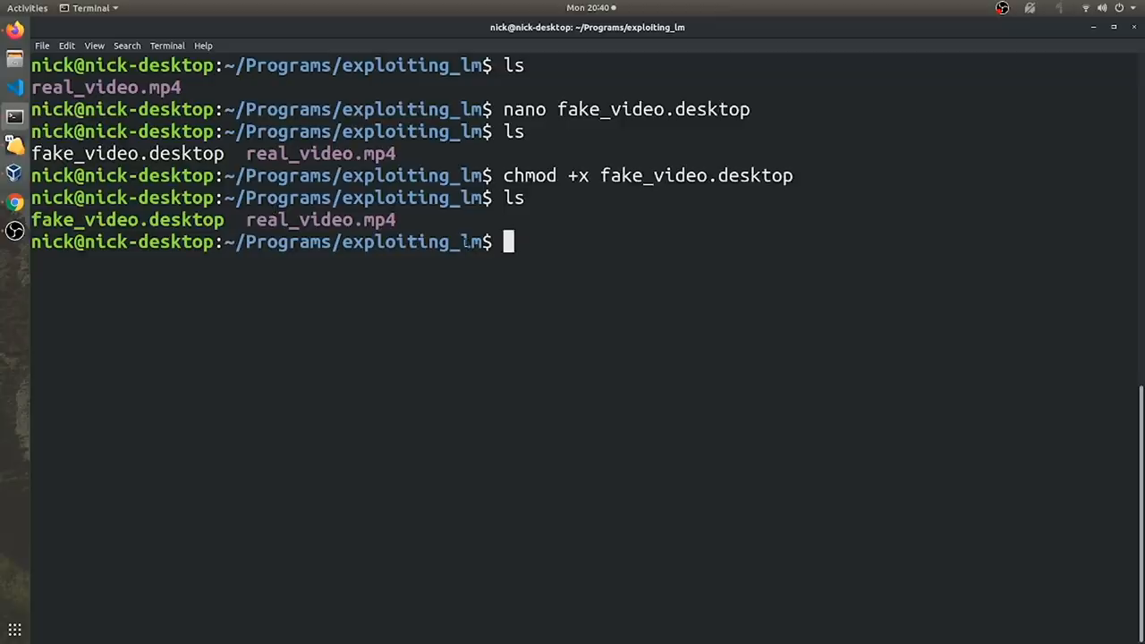
# - Open the current exploiting_lm folder in Files with nautilus
pyautogui.write('nauti')
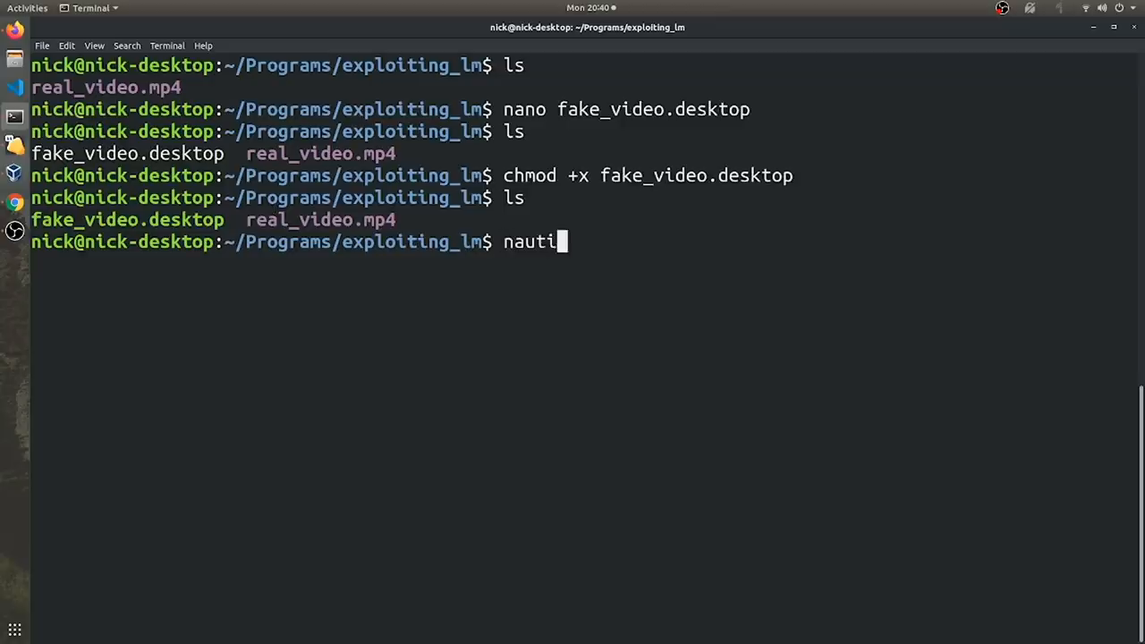
pyautogui.write('lus')
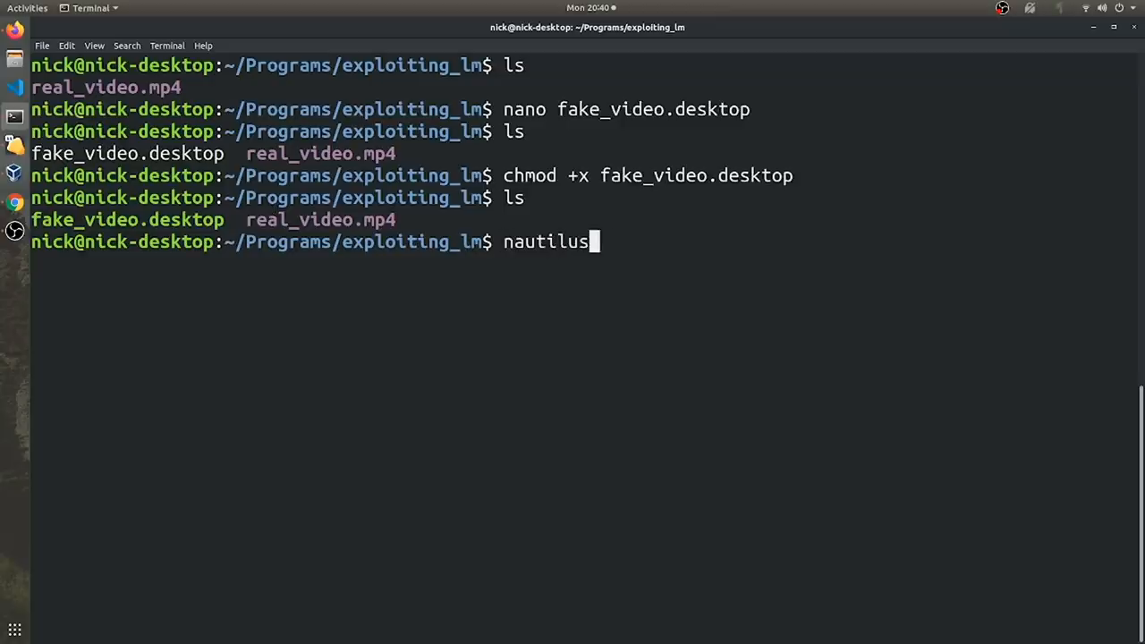
pyautogui.write('.')
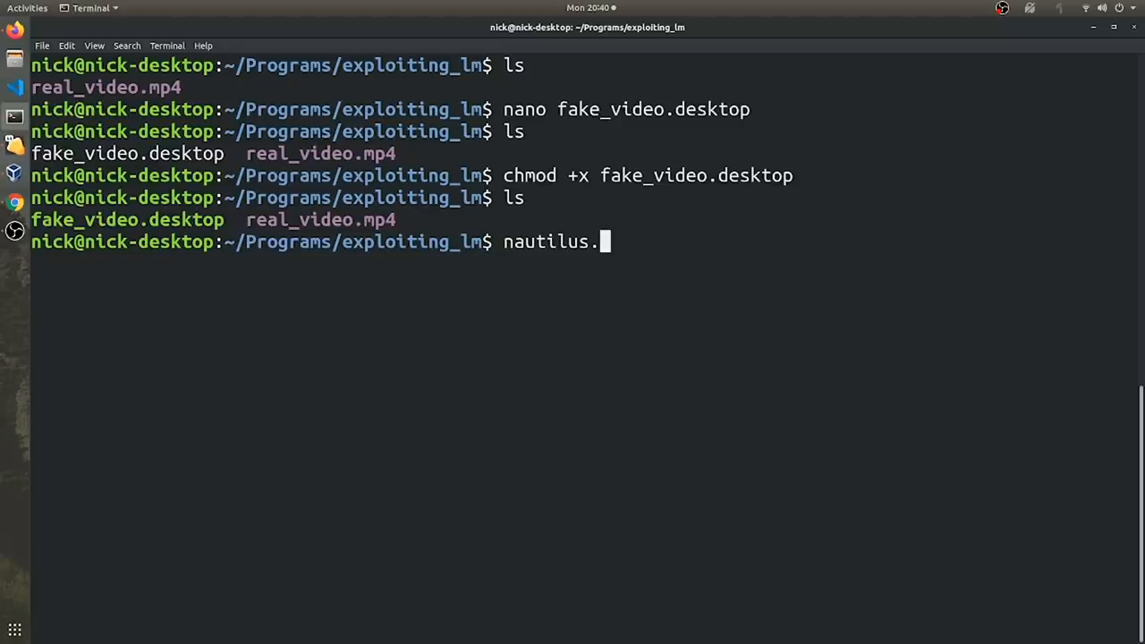
pyautogui.write('.')
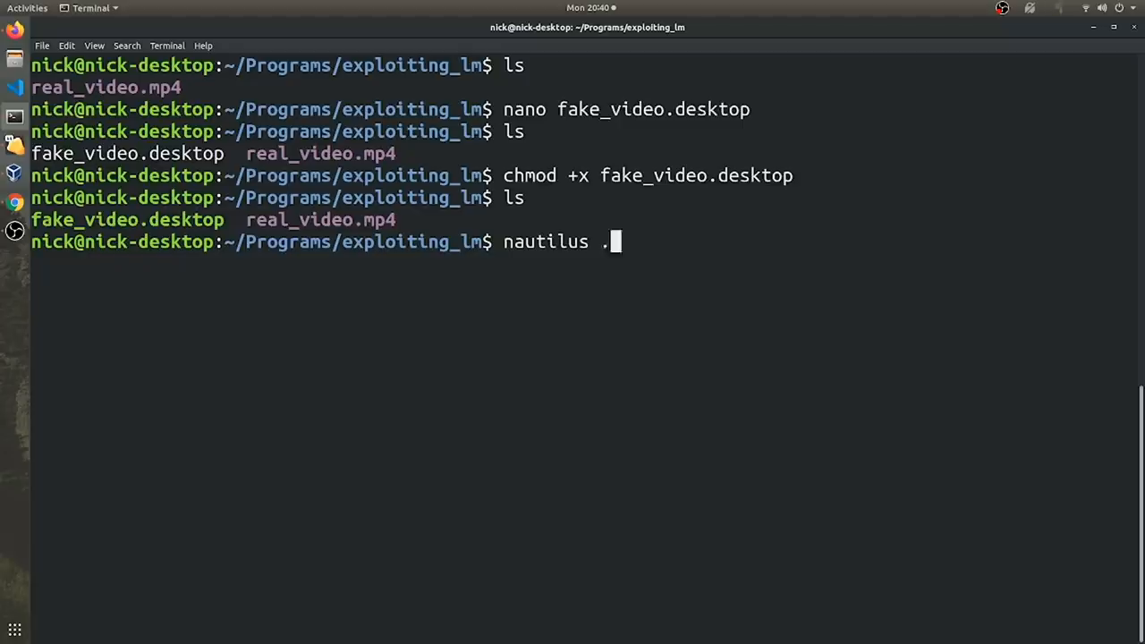
pyautogui.press('Return')
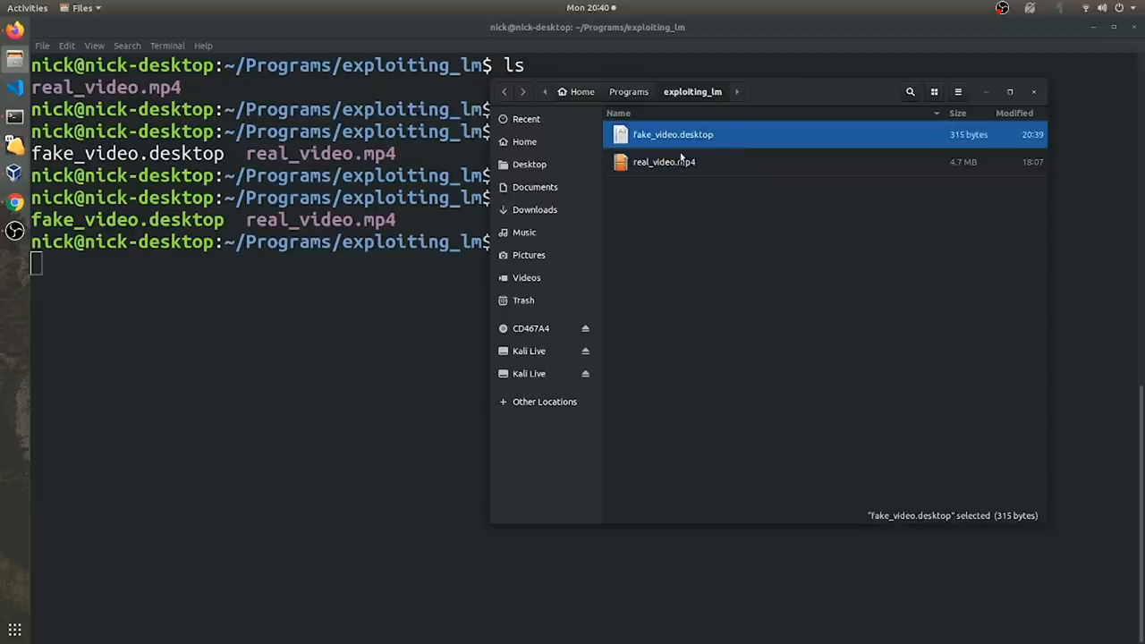
# - Compress both video files into funny_videos.zip and select the new archive
pyautogui.rightClick(664, 161)
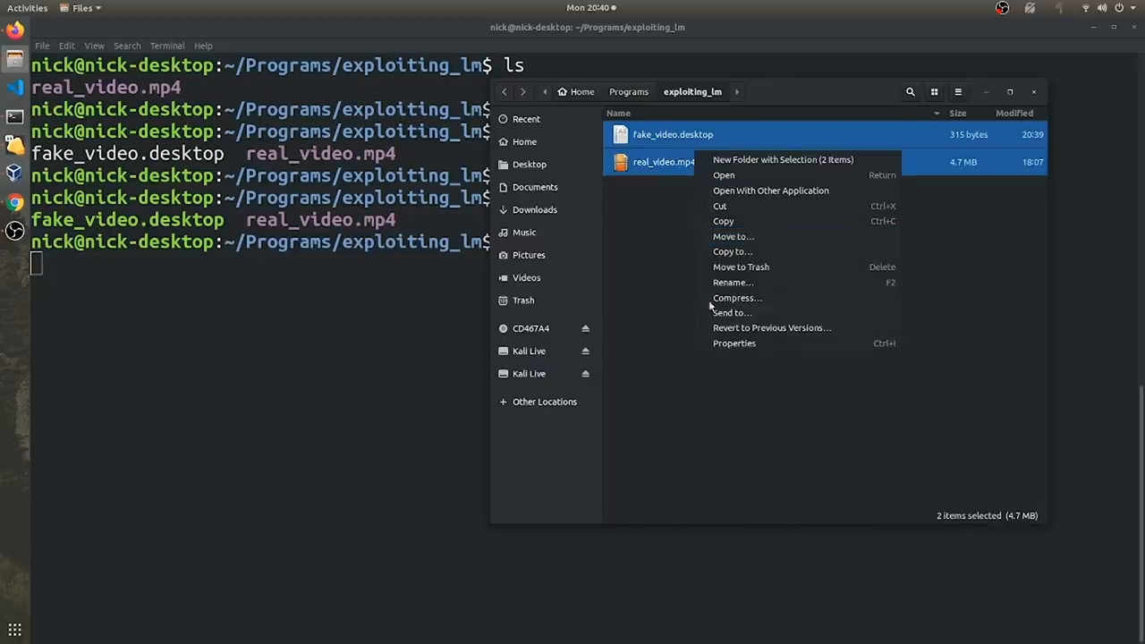
pyautogui.moveTo(770, 191)
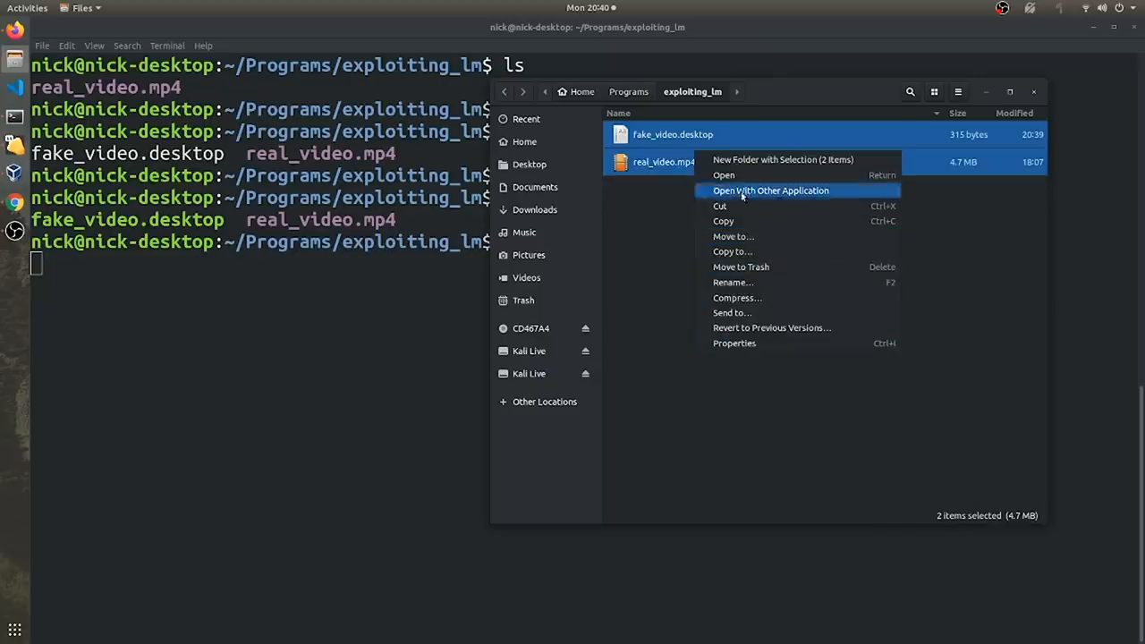
pyautogui.click(737, 297)
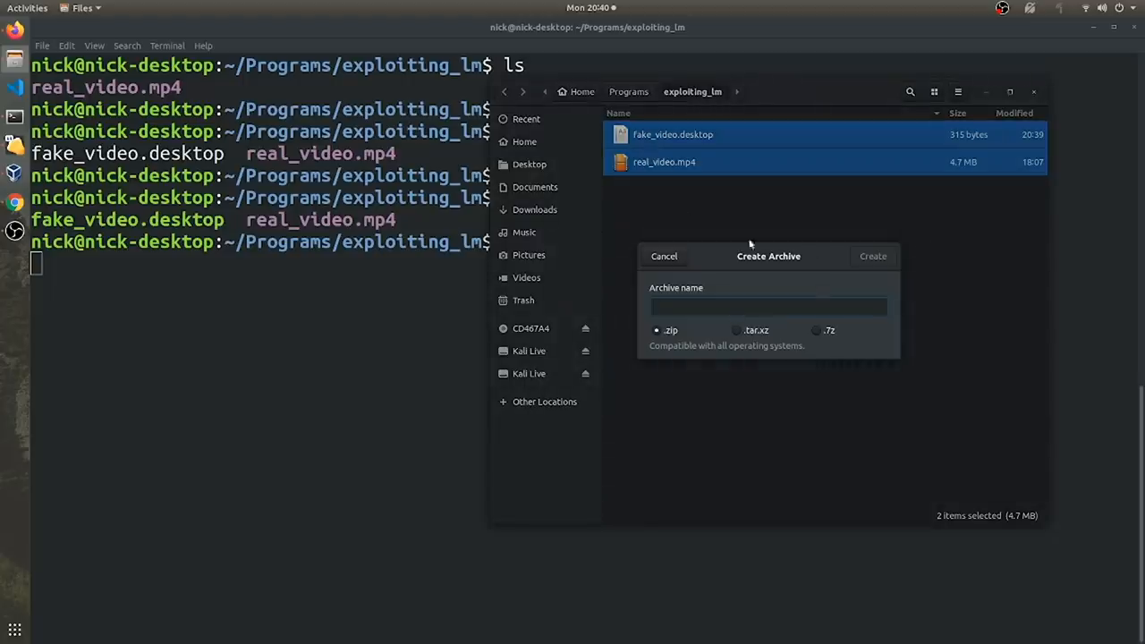
pyautogui.write('funny_vi')
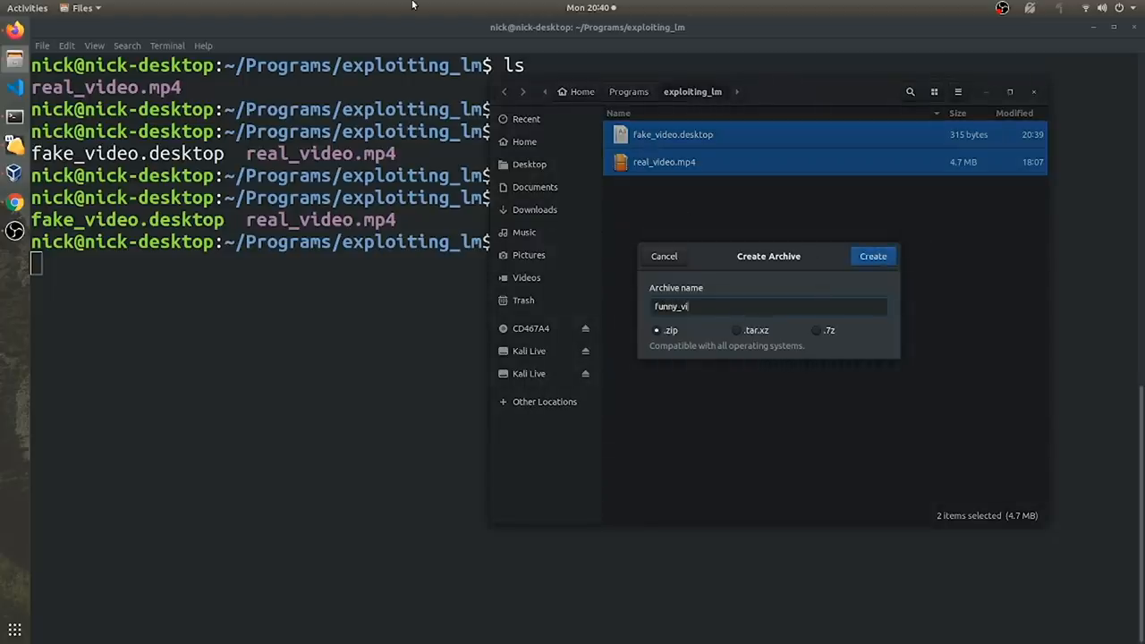
pyautogui.click(873, 256)
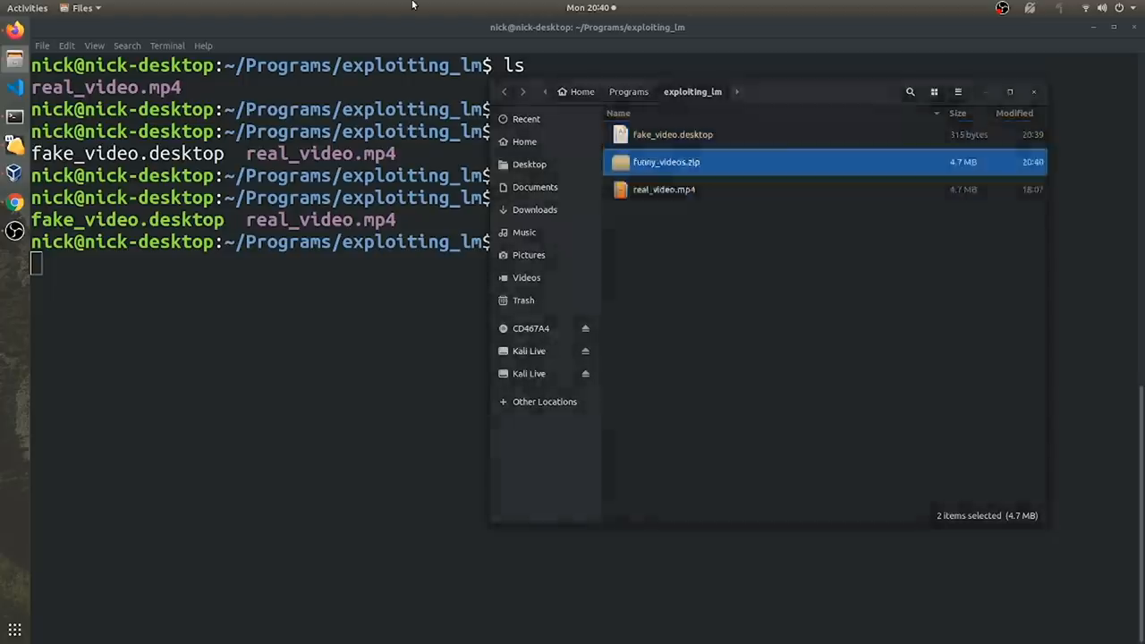
pyautogui.click(666, 162)
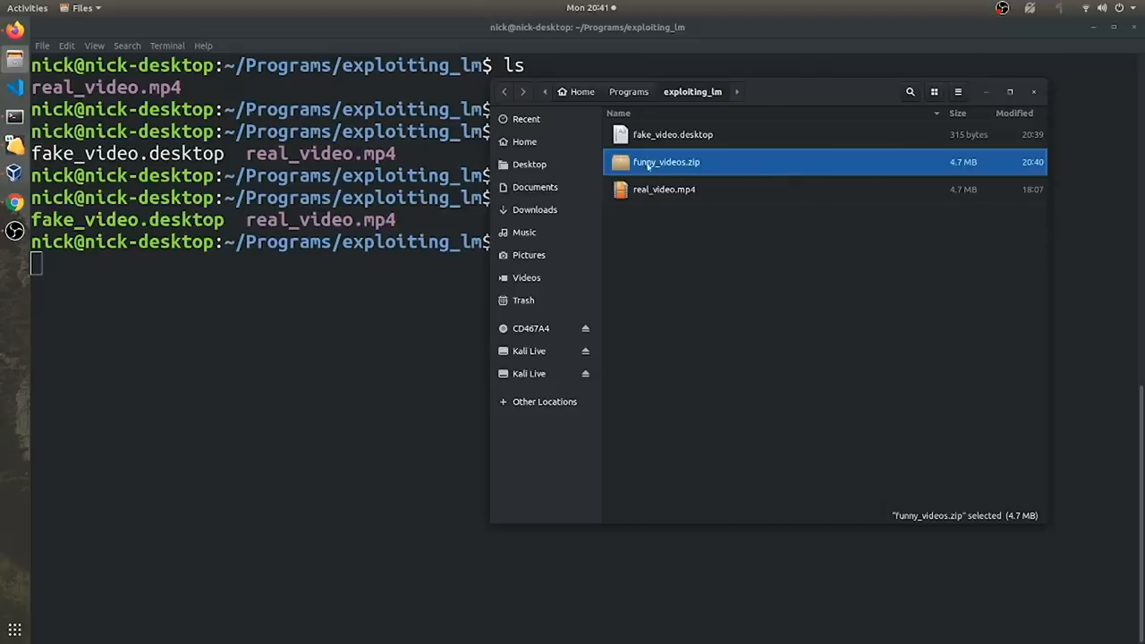
pyautogui.moveTo(765, 228)
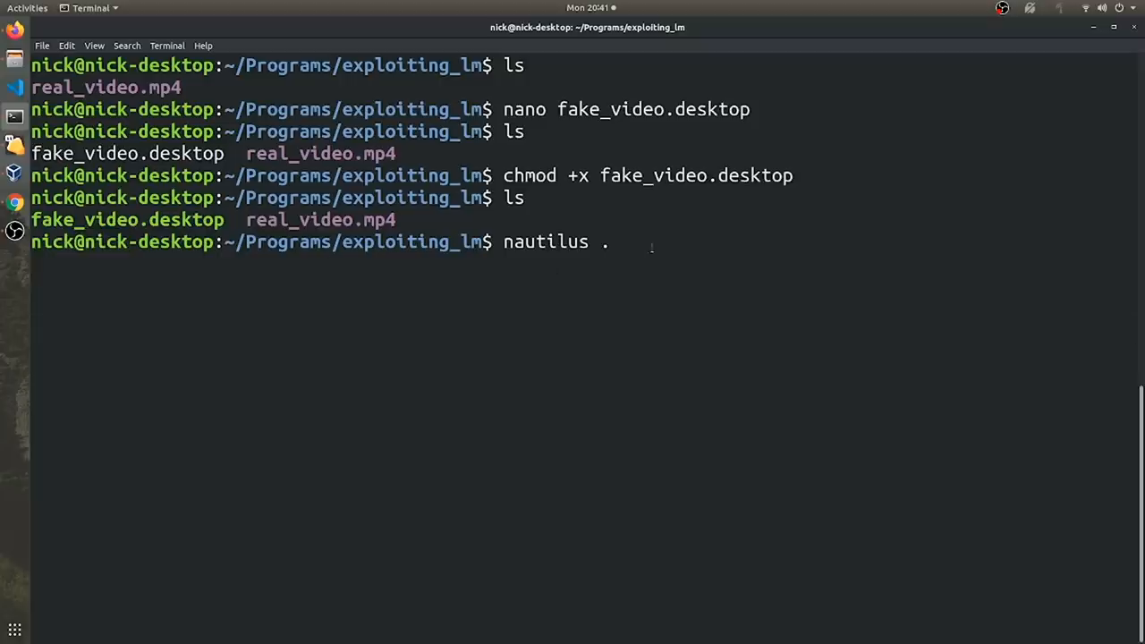
# - Stop nautilus and run python3 -m http.server 80 with sudo and the password
pyautogui.press('Return')
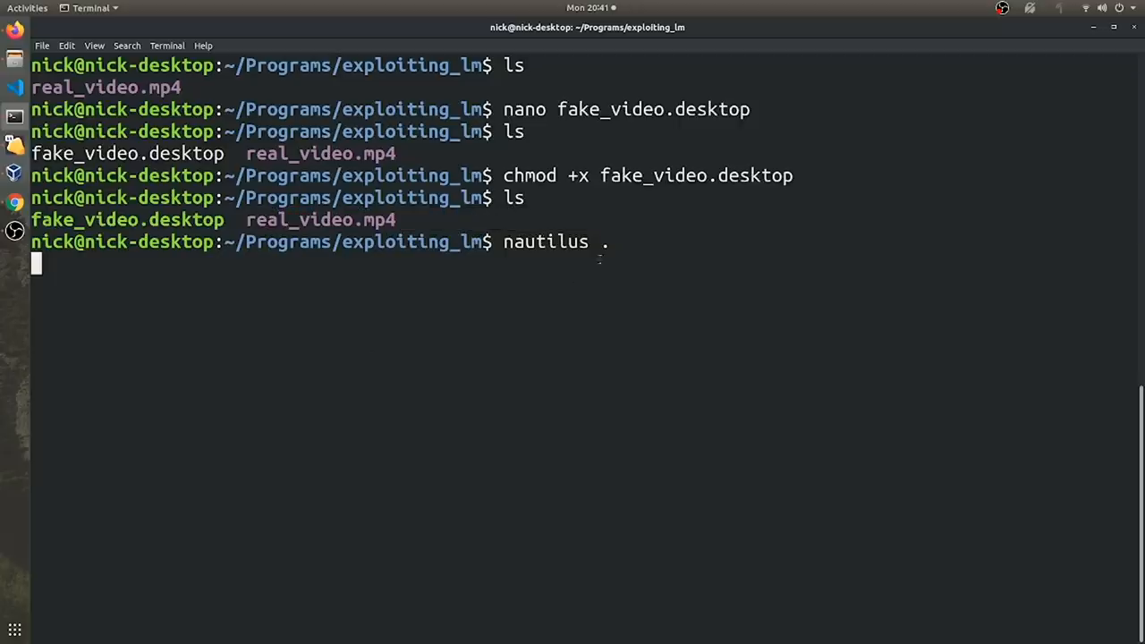
pyautogui.press('ctrl+c')
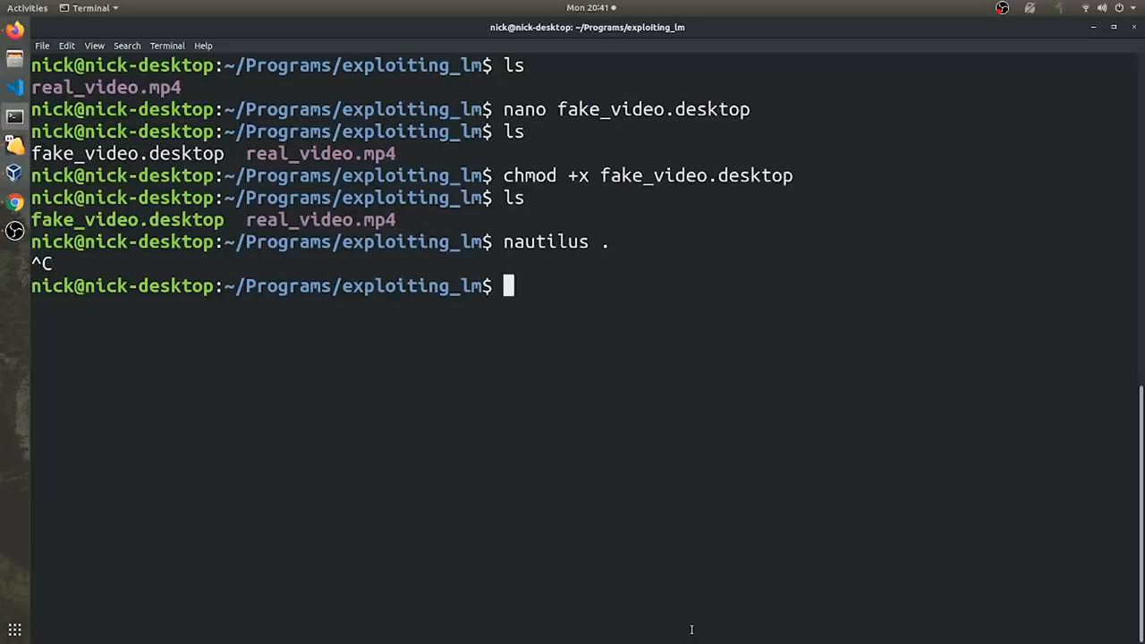
pyautogui.write('python3')
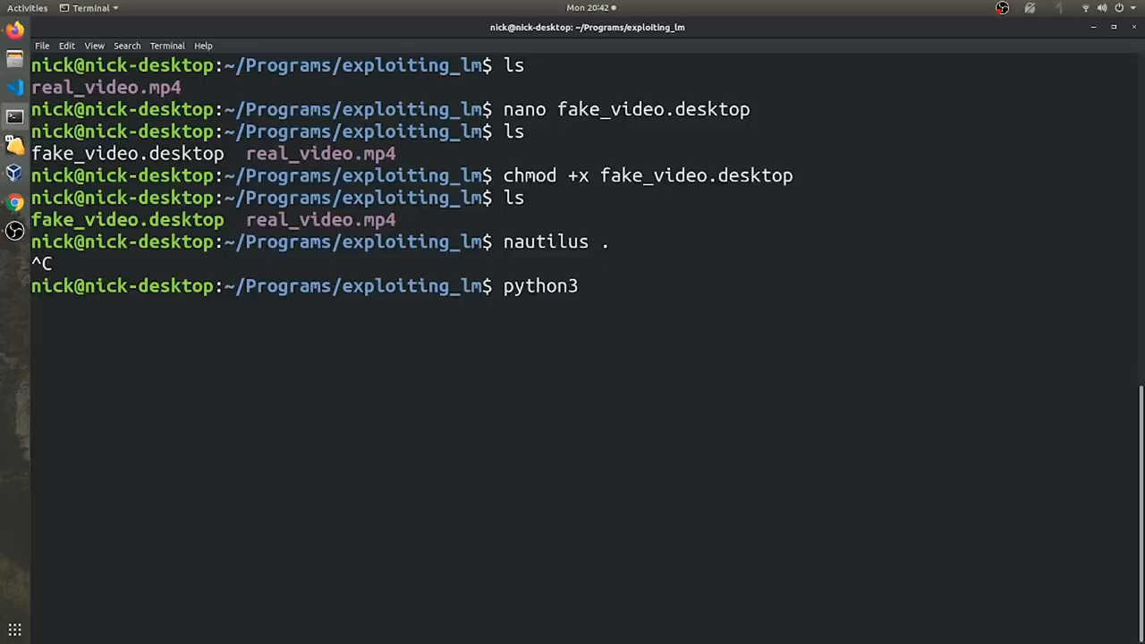
pyautogui.write('-m httpserver')
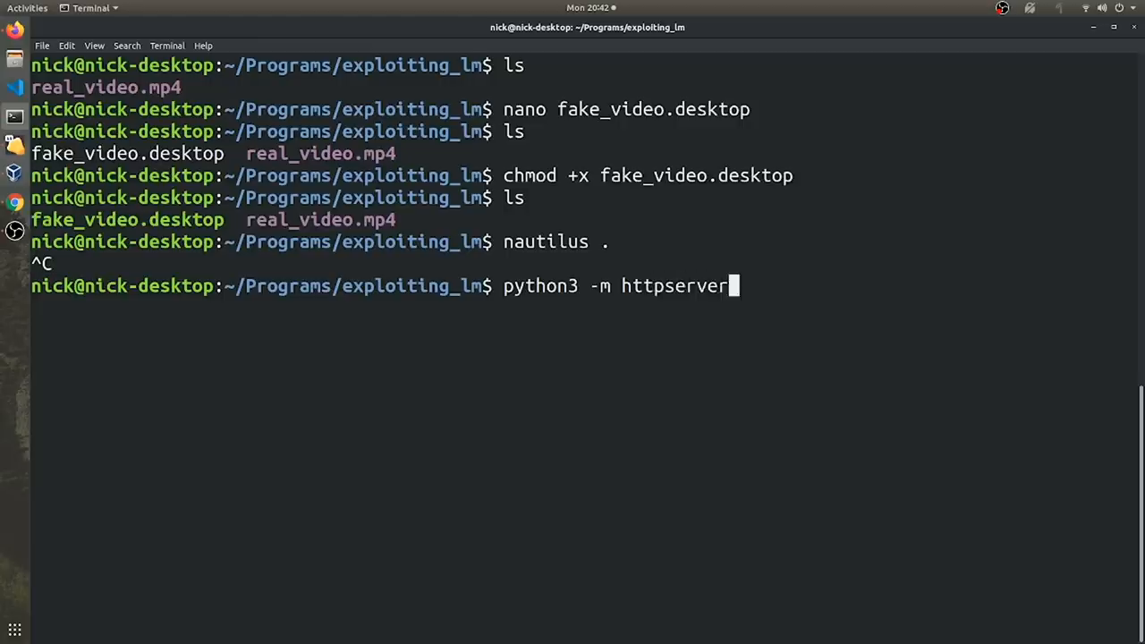
pyautogui.write('80')
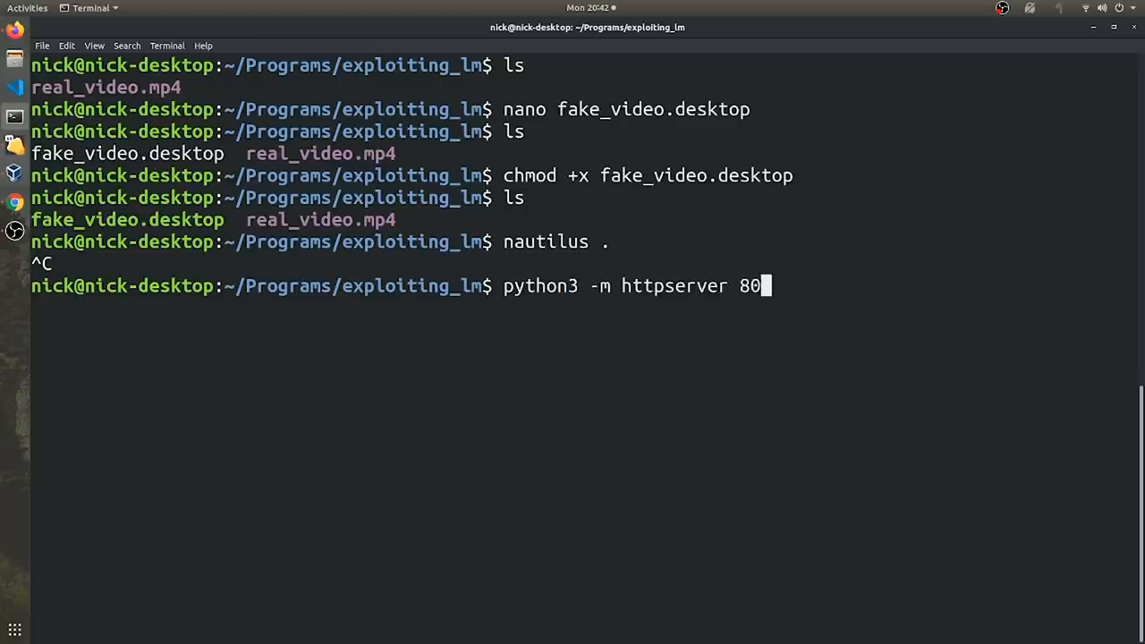
pyautogui.moveTo(667, 286)
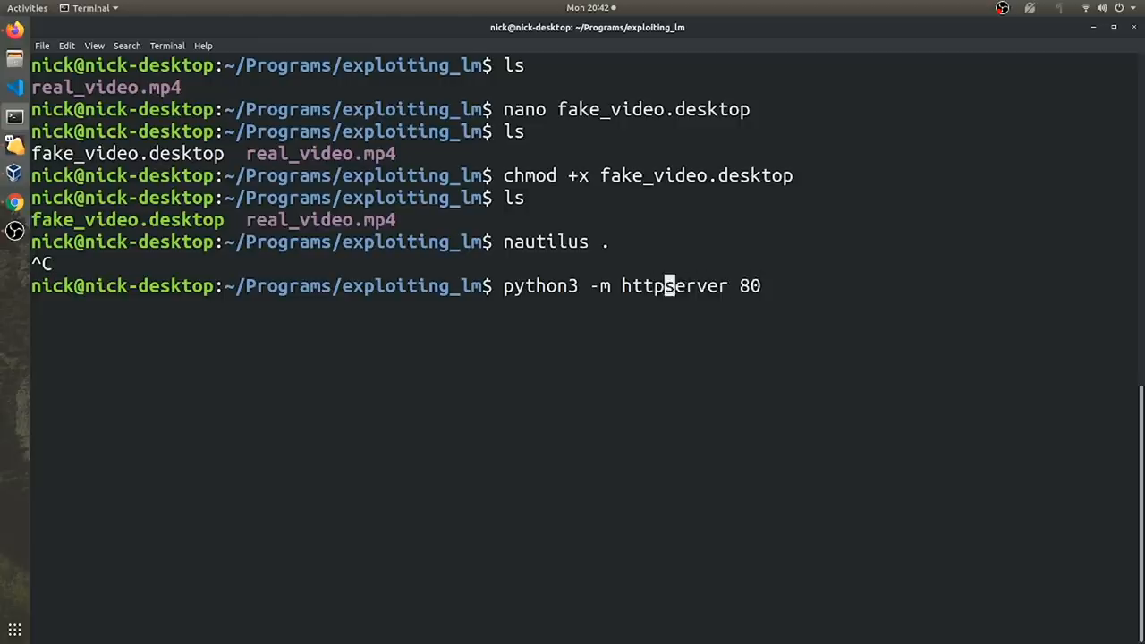
pyautogui.press('Return')
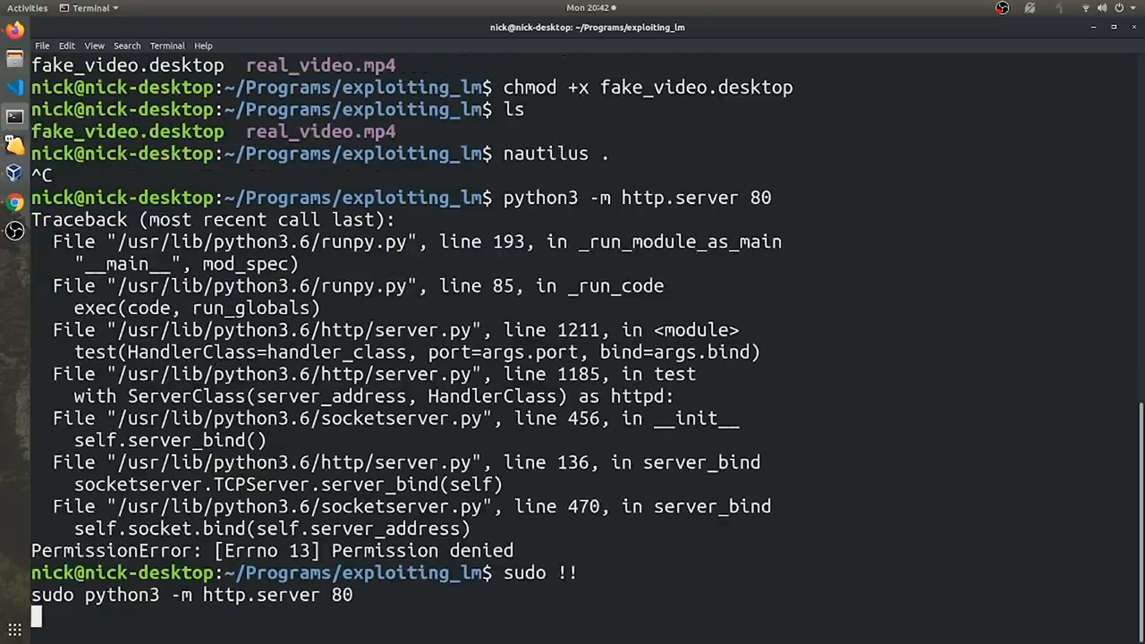
pyautogui.press('Return')
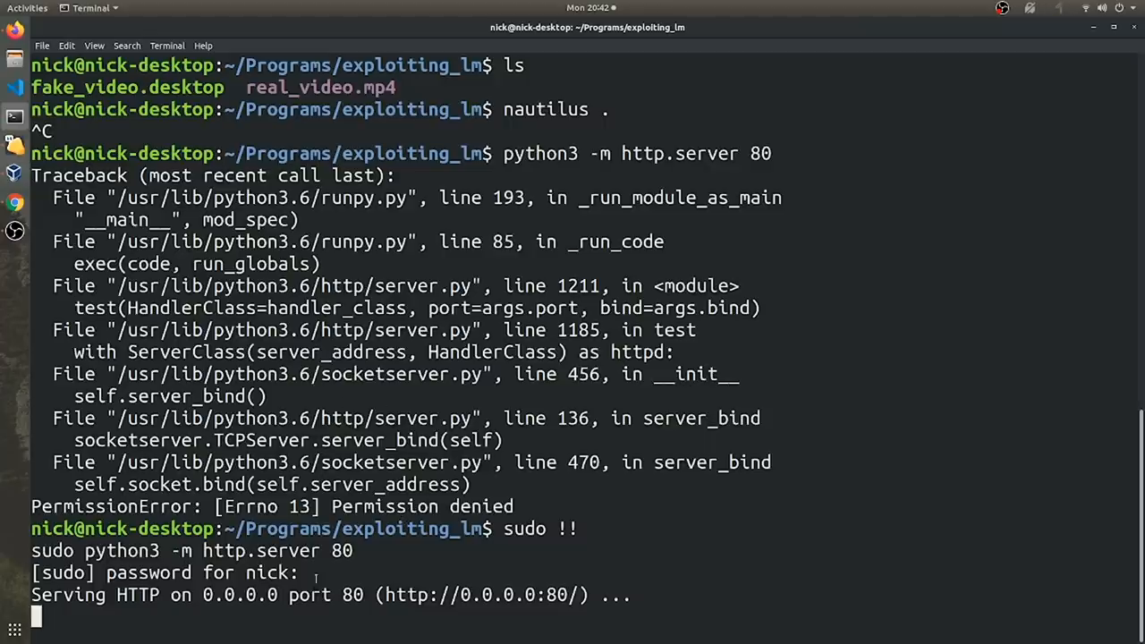
pyautogui.scroll(3)
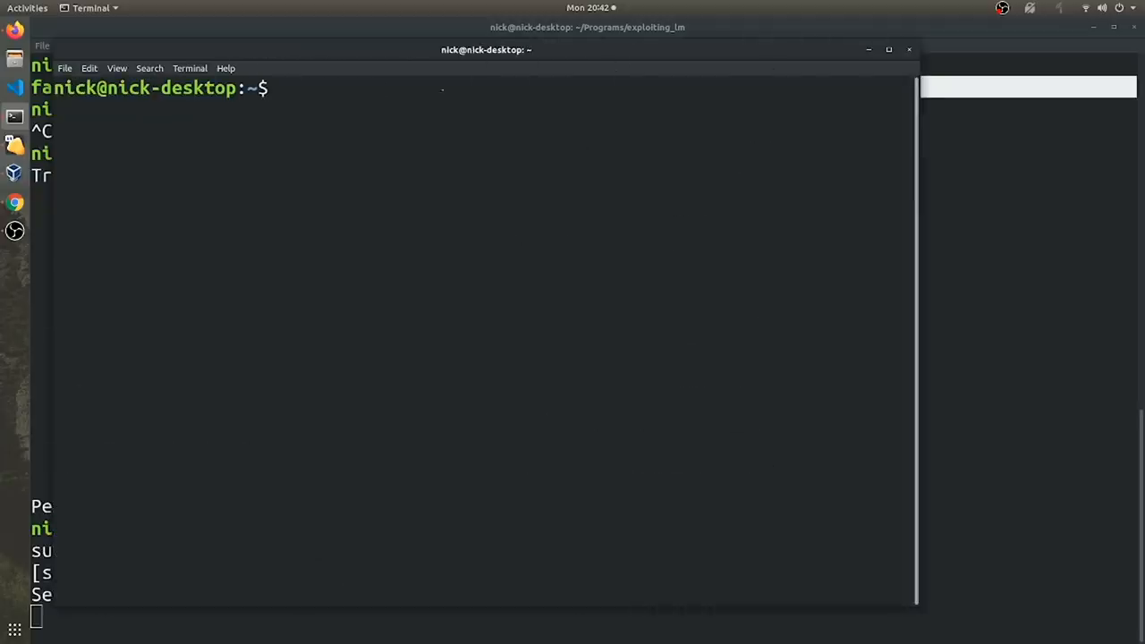
# - Start the listener nc -vv -l -p 1234, adding a space before the port
pyautogui.write('nc')
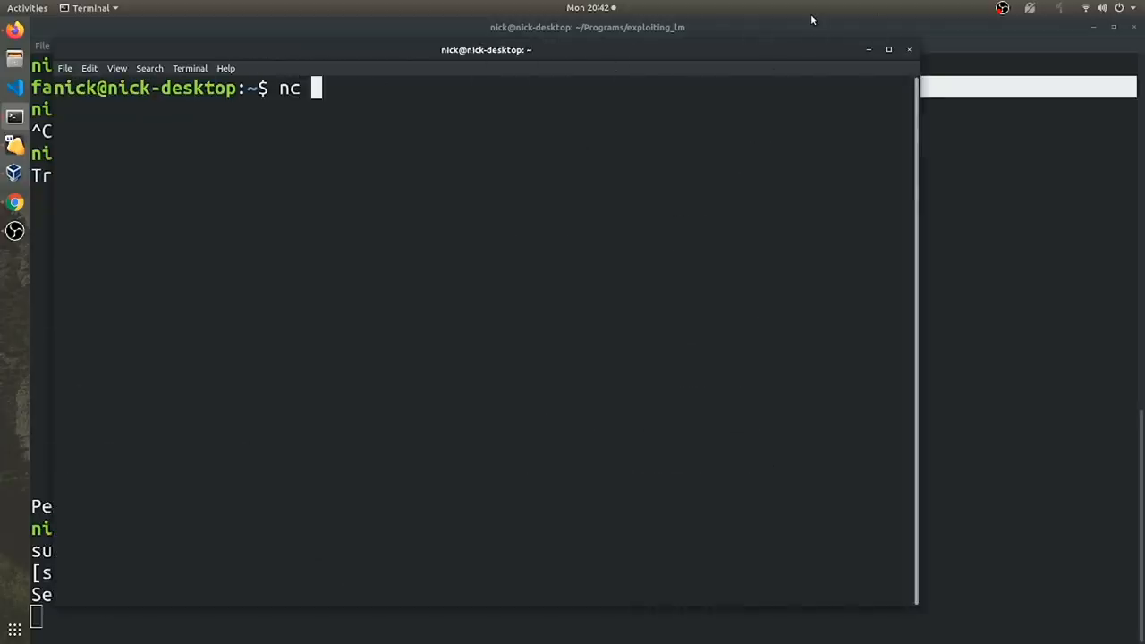
pyautogui.write('-vv')
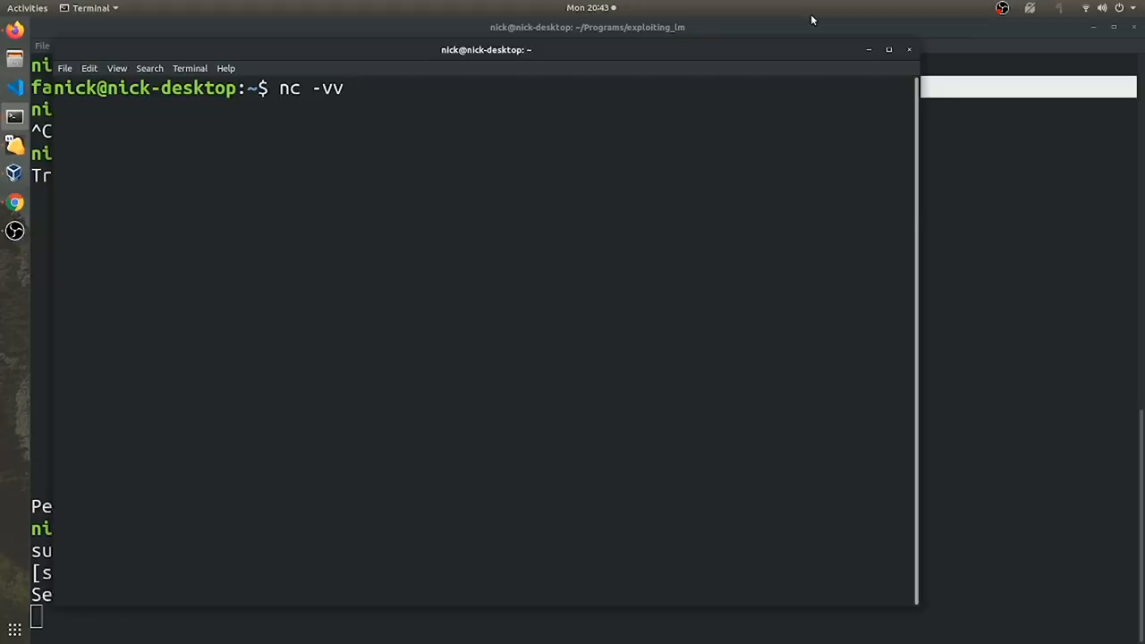
pyautogui.write('-l')
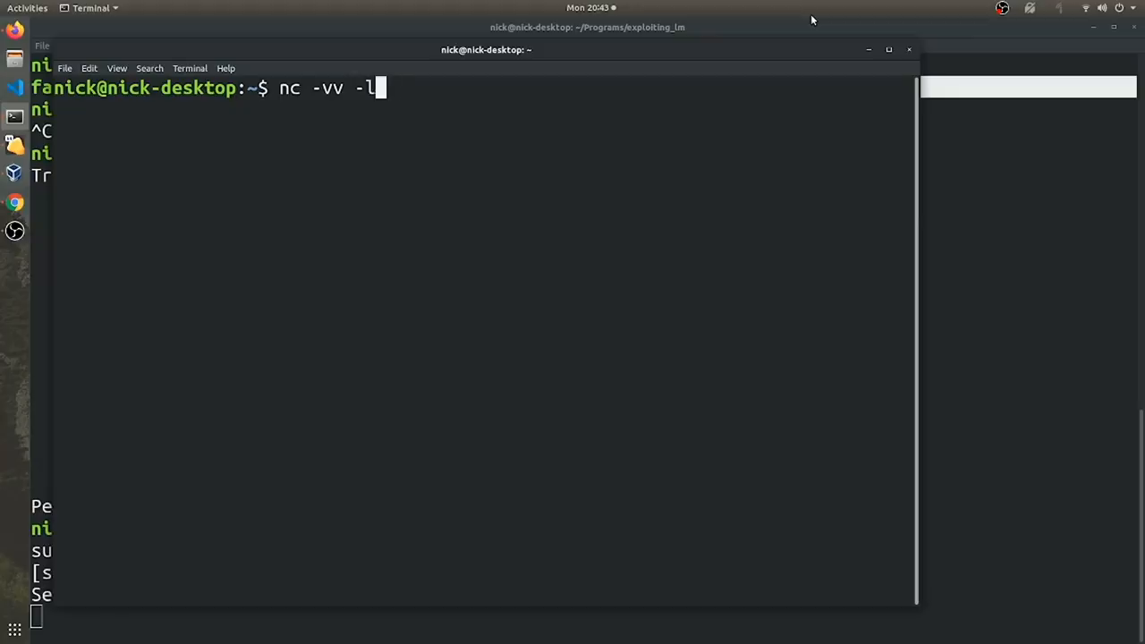
pyautogui.write('-p1234')
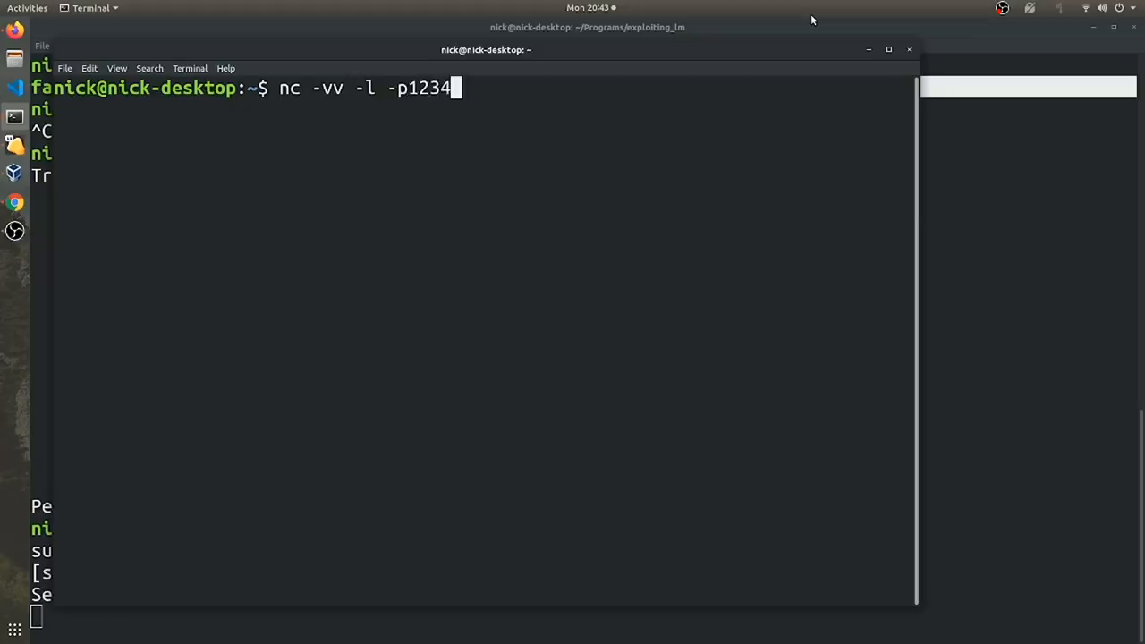
pyautogui.press('Left')
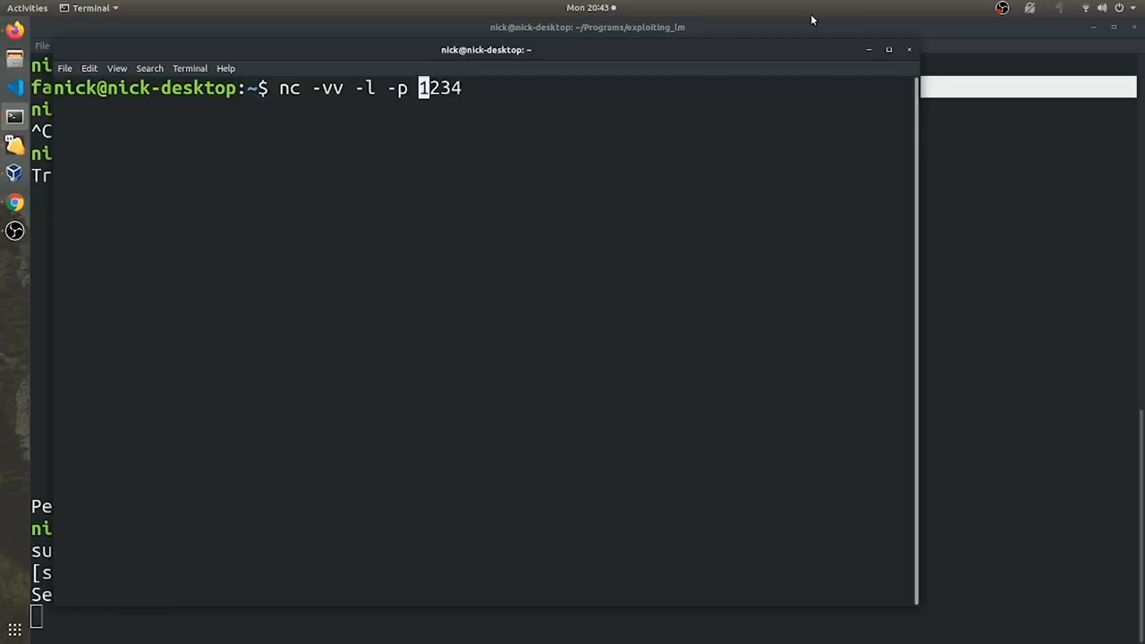
pyautogui.press('Return')
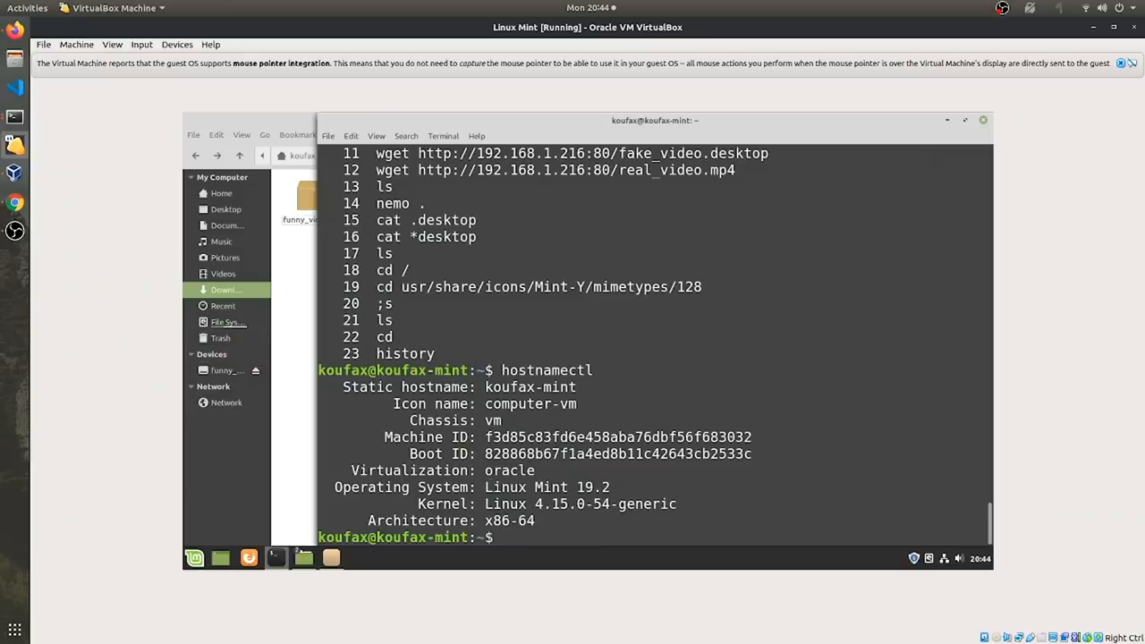
# - Highlight the Linux Mint 19.2 operating system value in the hostnamectl output
pyautogui.doubleClick(533, 487)
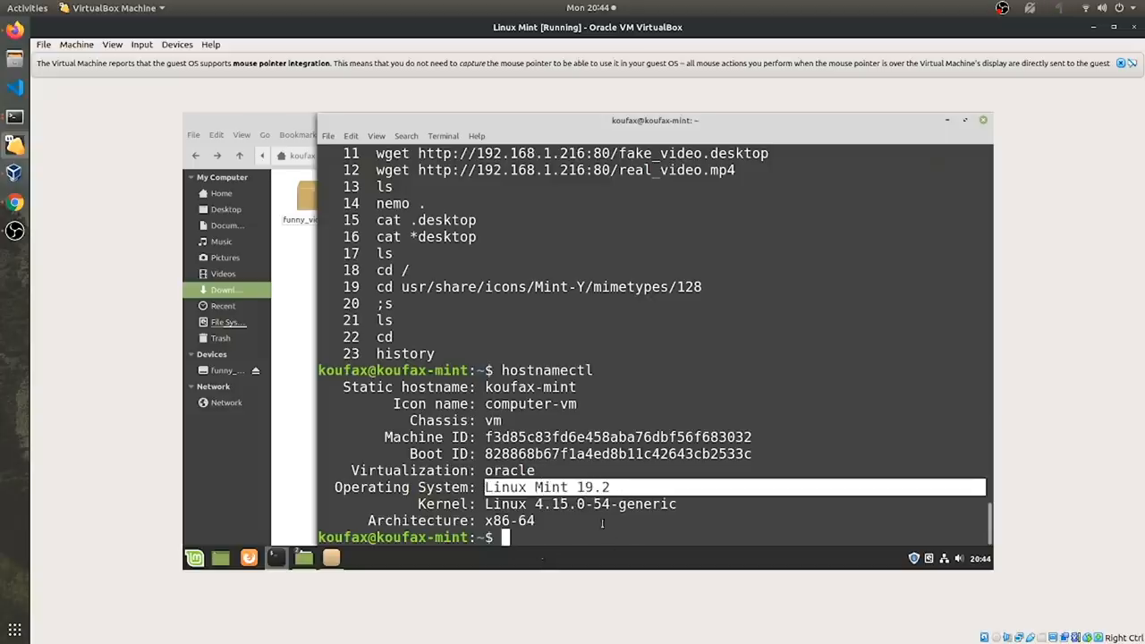
pyautogui.moveTo(382, 504)
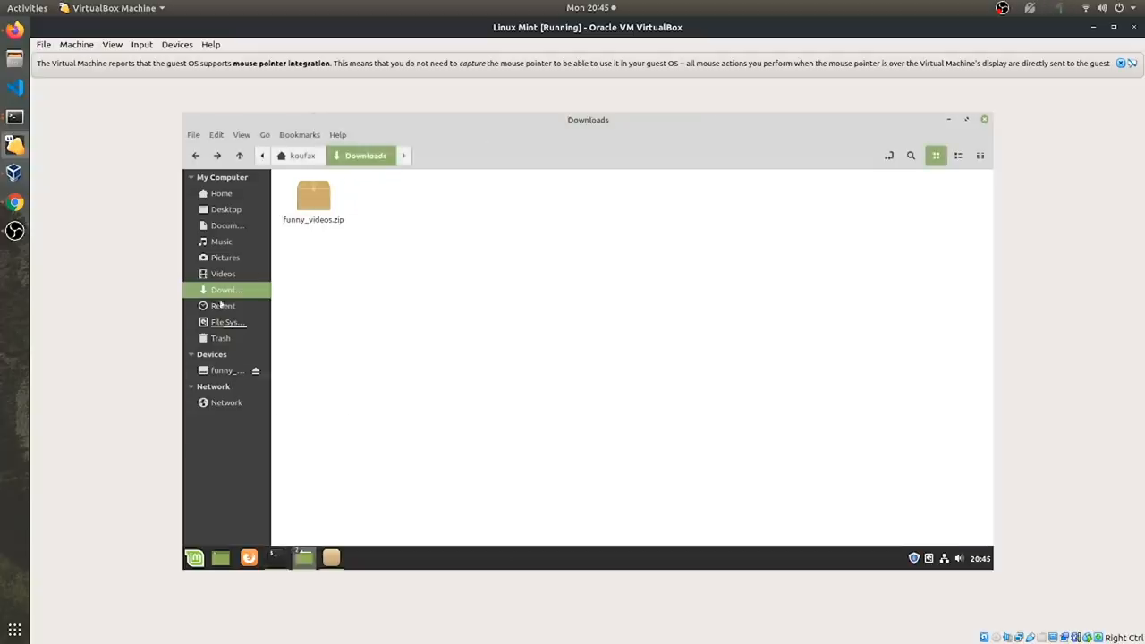
pyautogui.moveTo(318, 369)
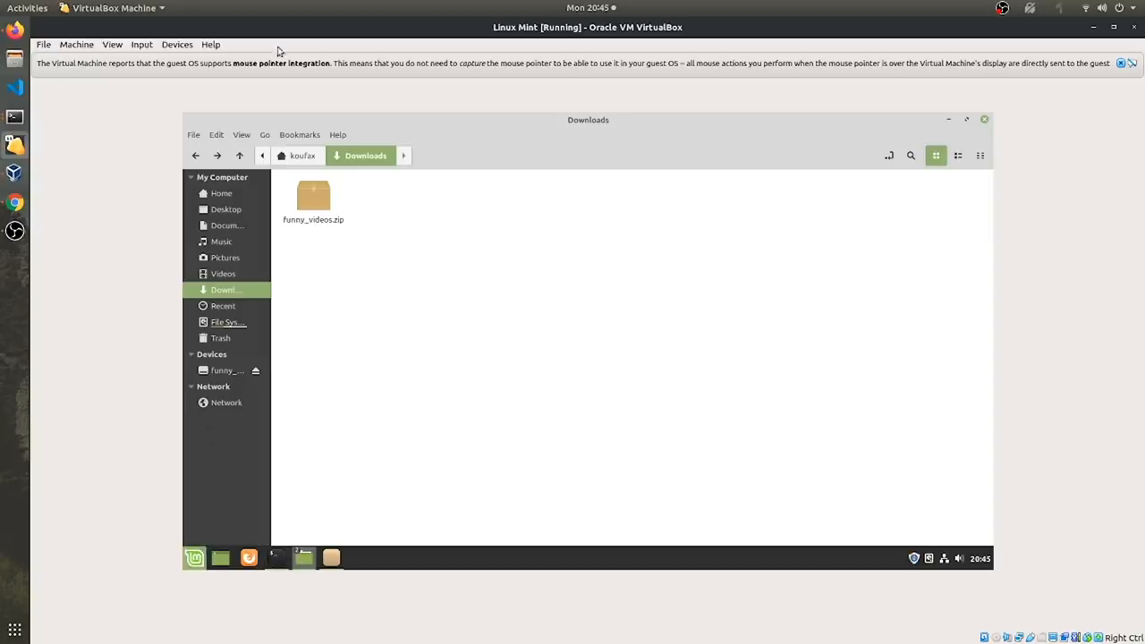
pyautogui.click(313, 197)
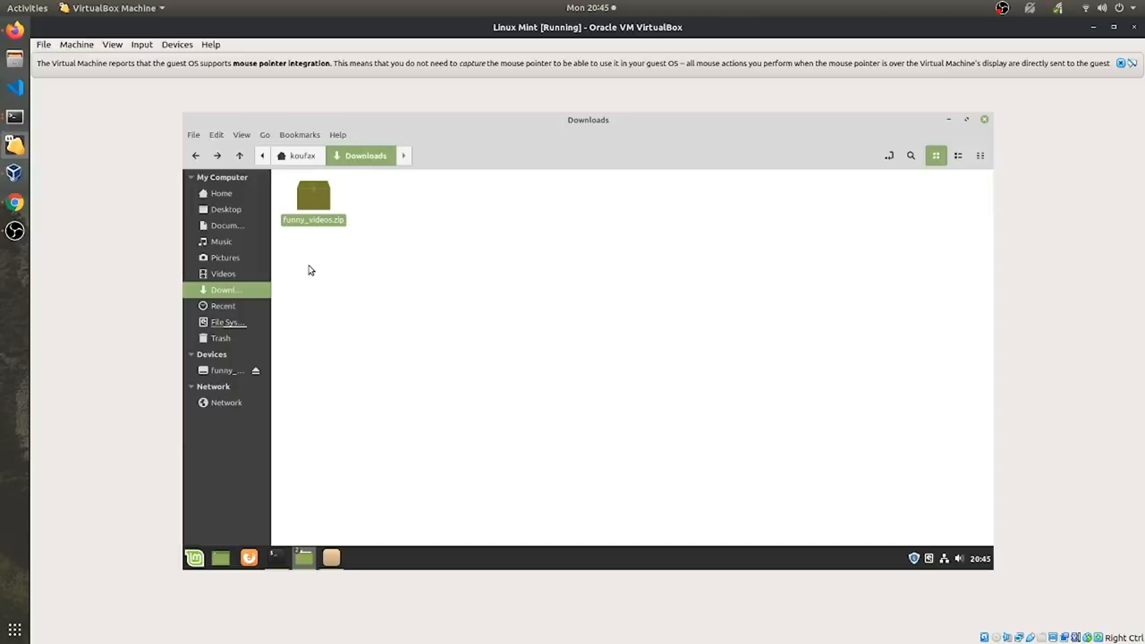
pyautogui.rightClick(314, 197)
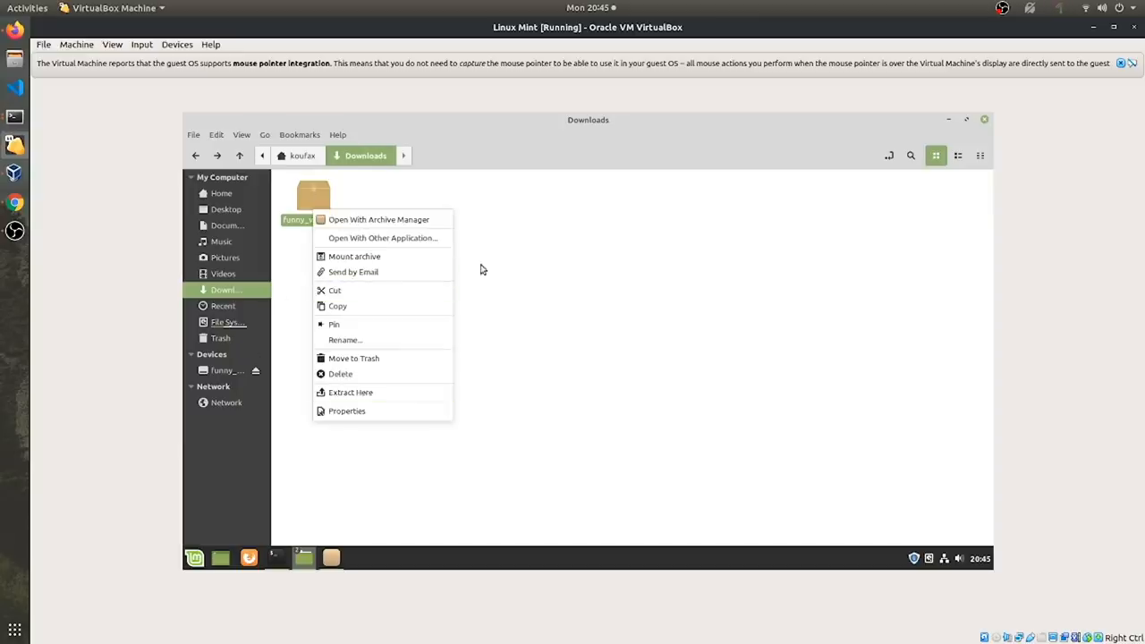
pyautogui.moveTo(378, 290)
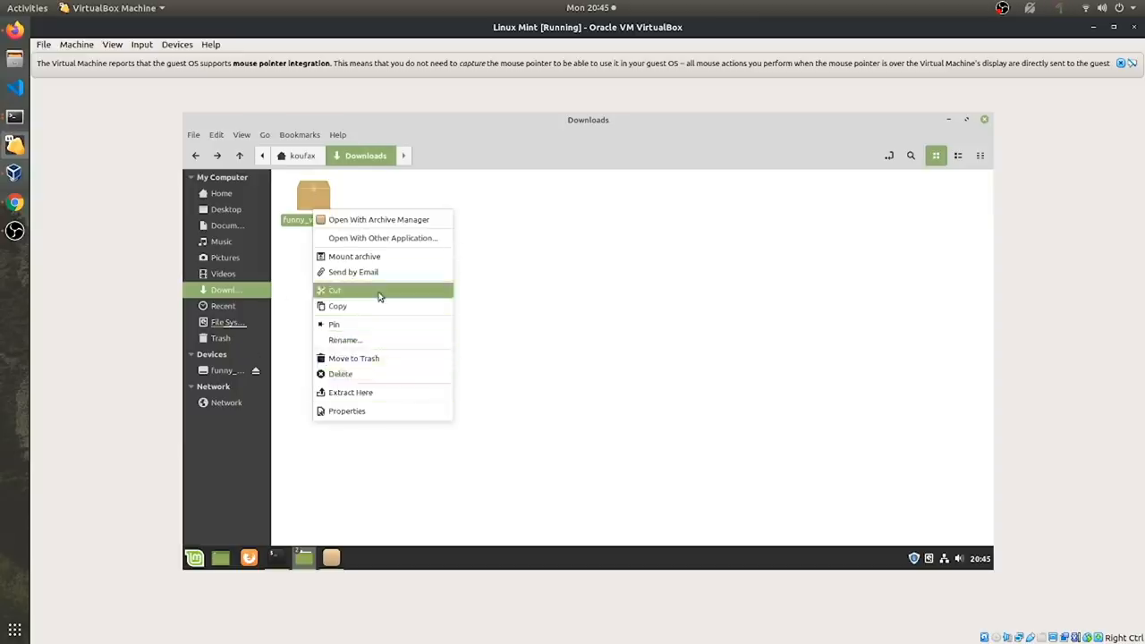
pyautogui.moveTo(355, 251)
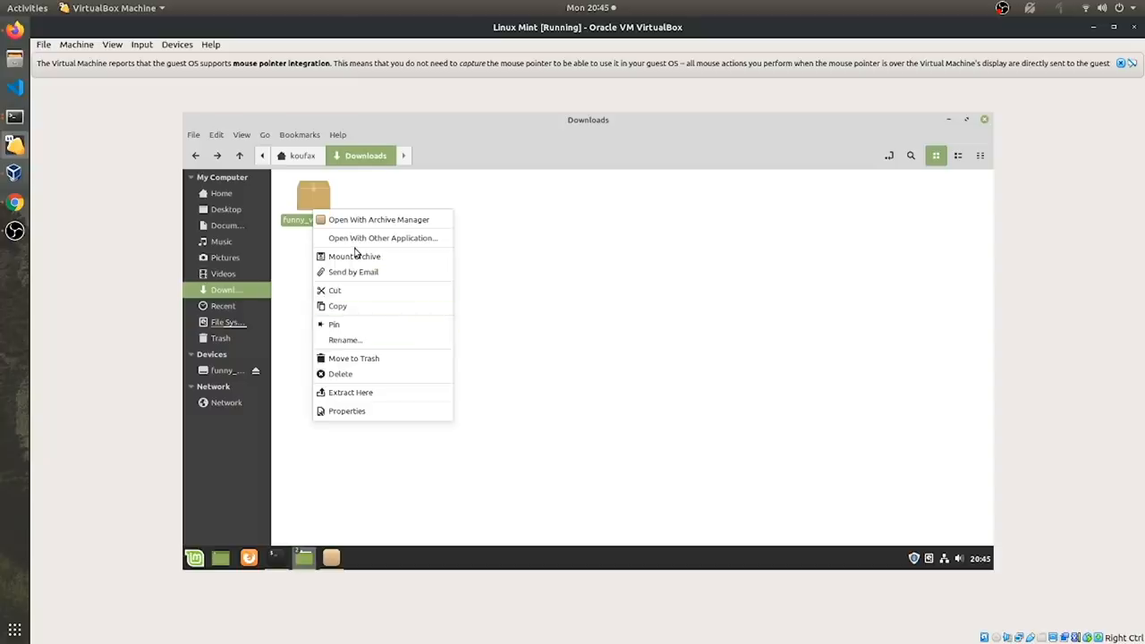
pyautogui.moveTo(353, 286)
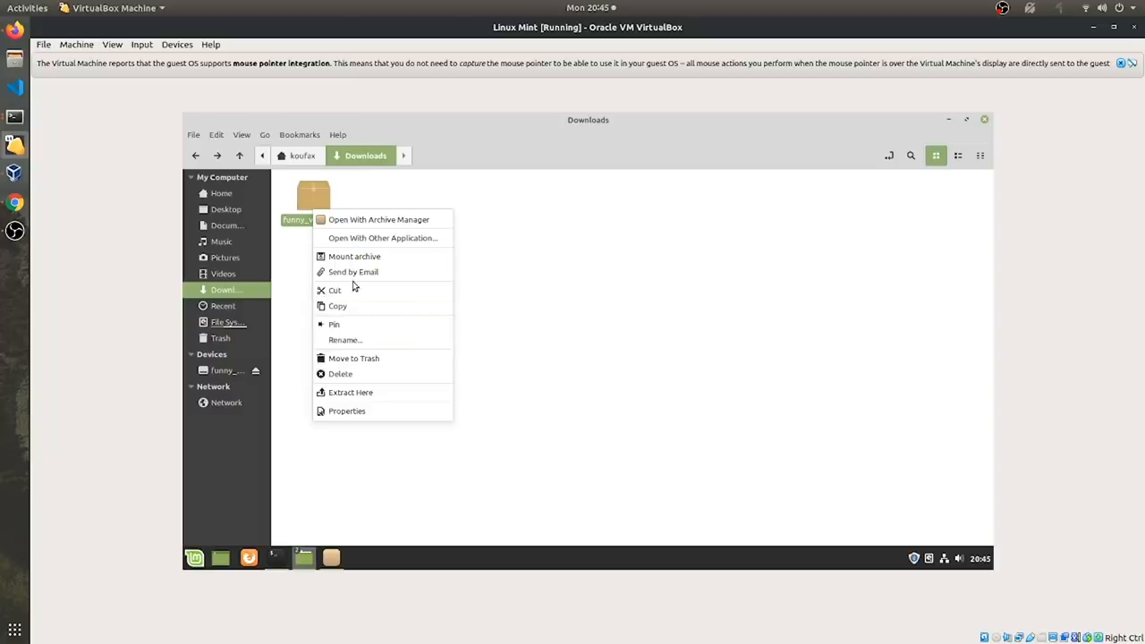
pyautogui.moveTo(542, 382)
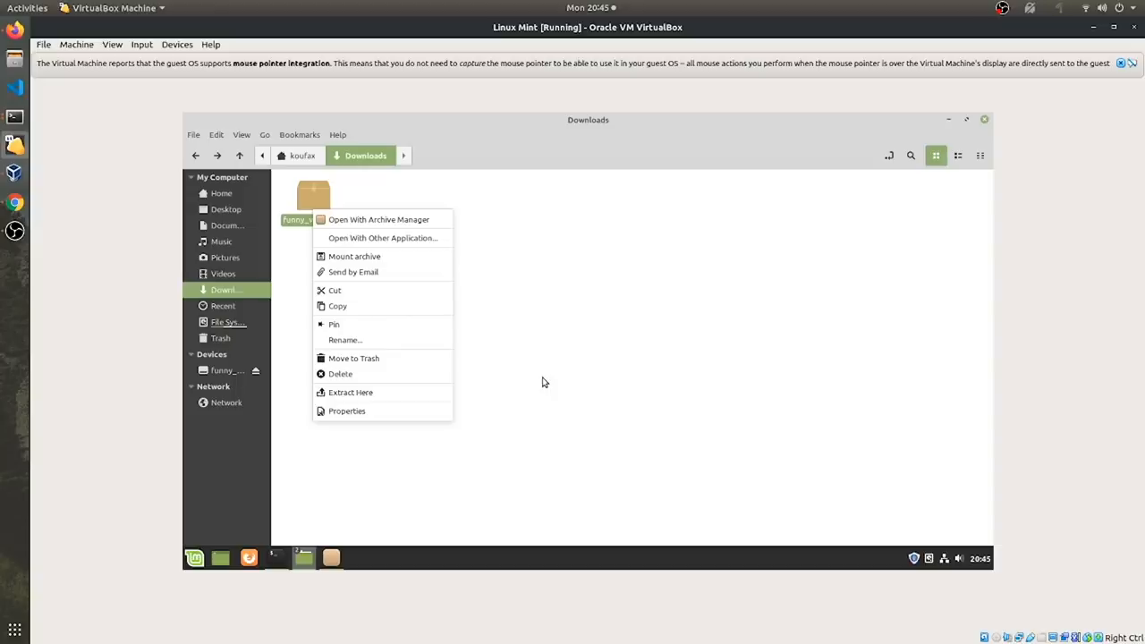
pyautogui.moveTo(391, 253)
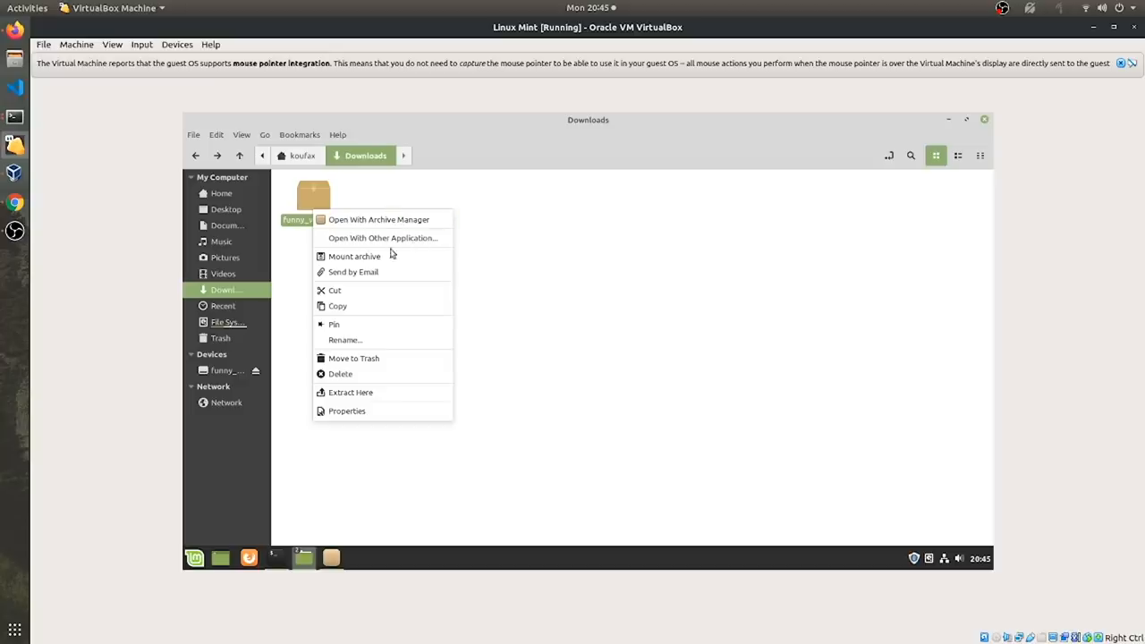
pyautogui.click(350, 392)
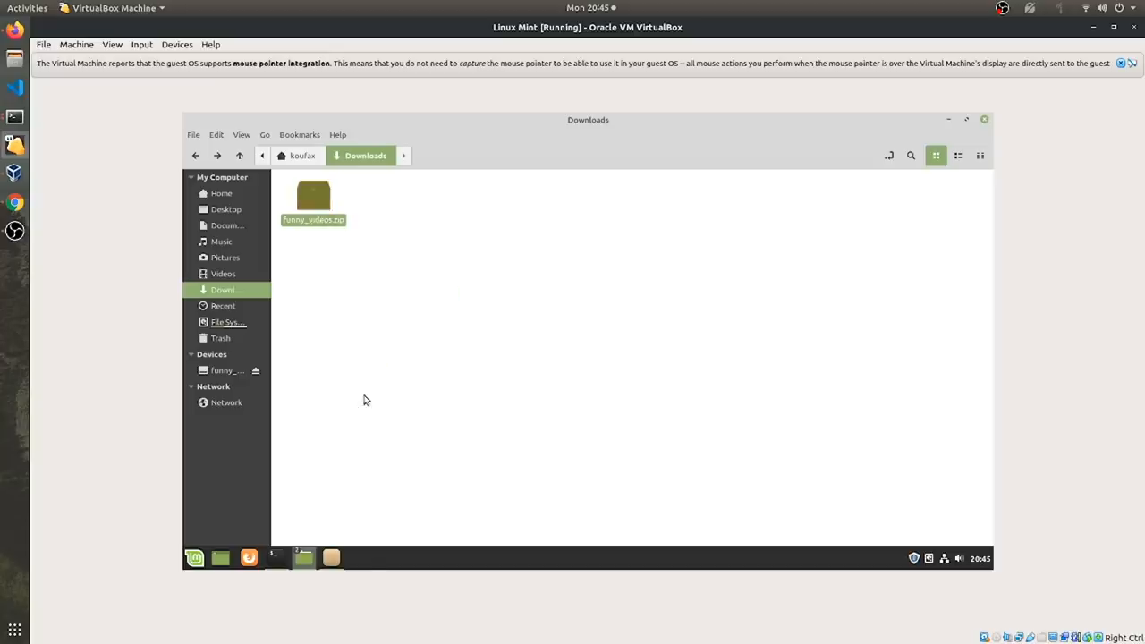
# - Open funny_videos.zip in the guest, then select and deselect fake_video.mp4
pyautogui.doubleClick(313, 197)
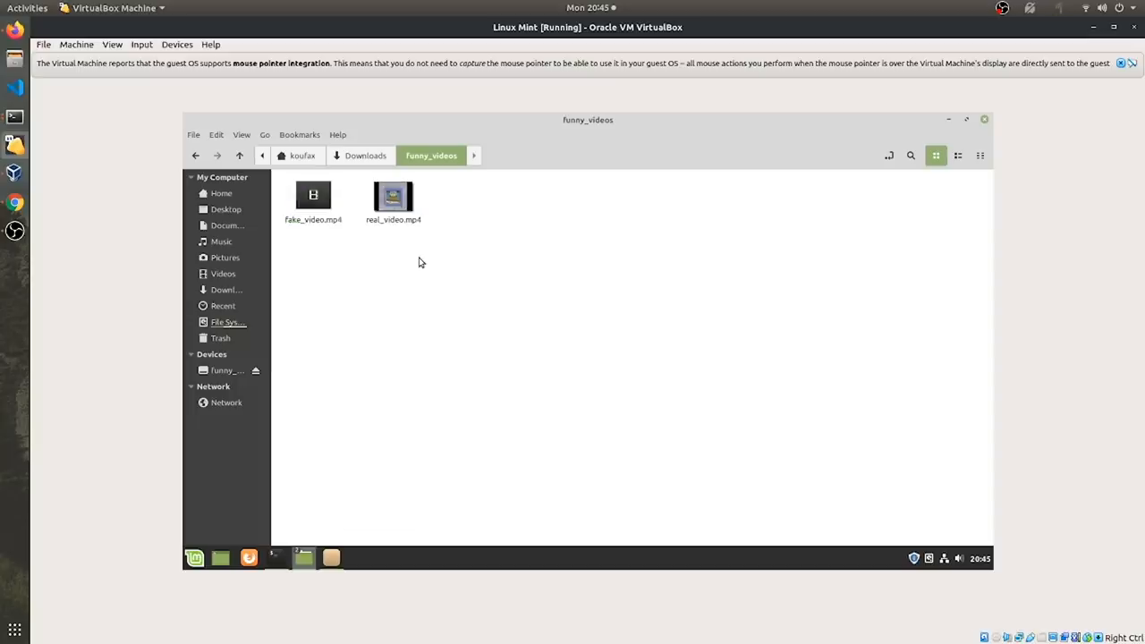
pyautogui.moveTo(326, 236)
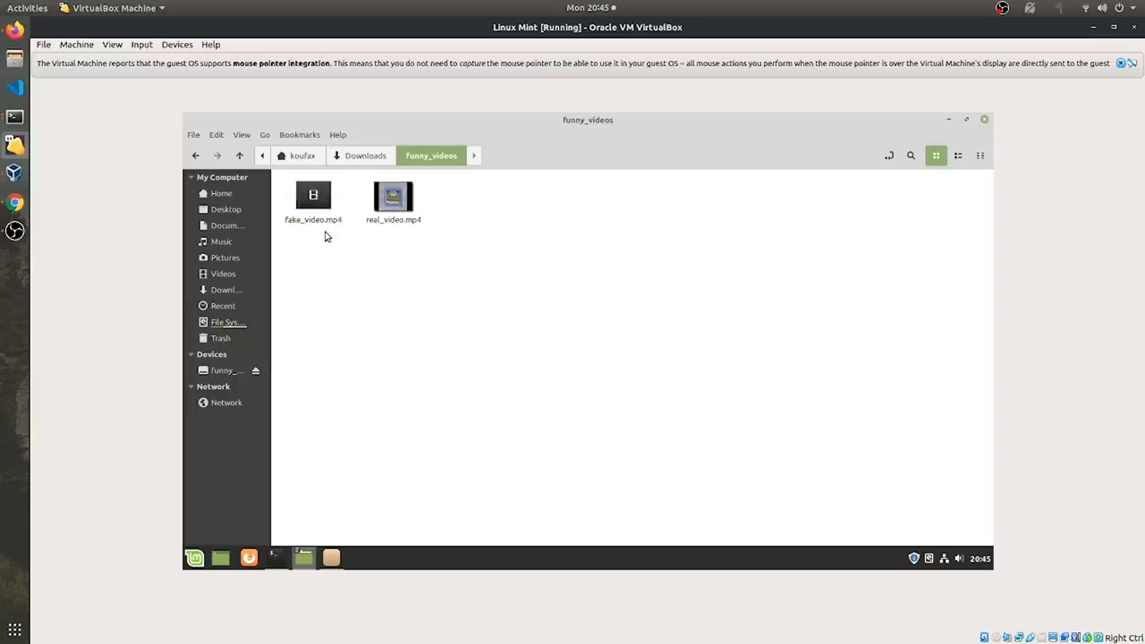
pyautogui.moveTo(427, 215)
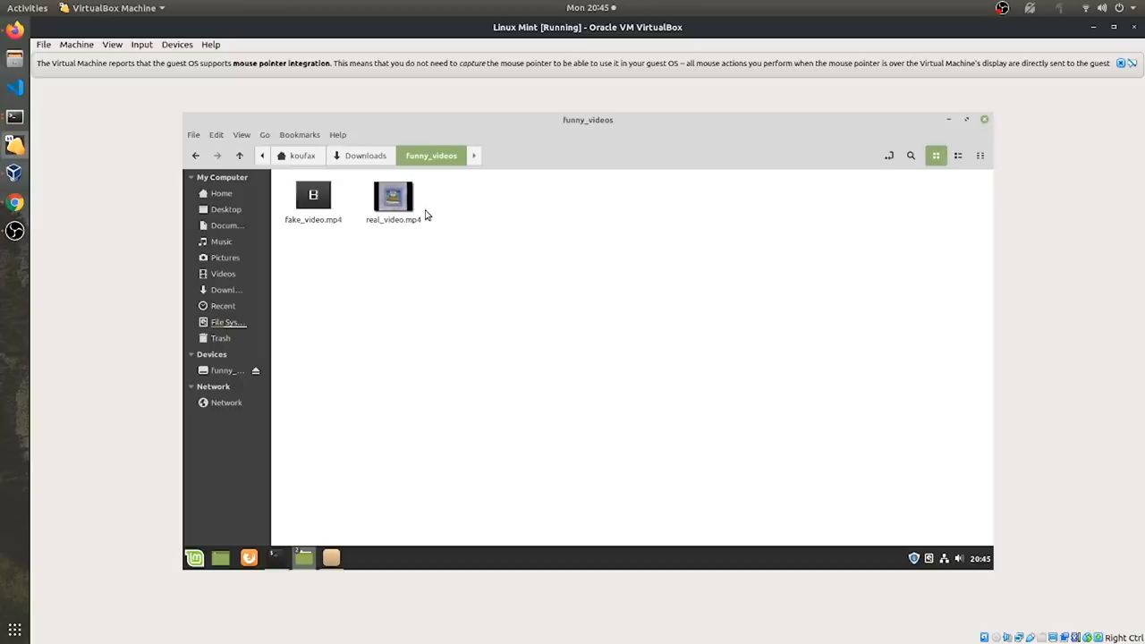
pyautogui.click(313, 195)
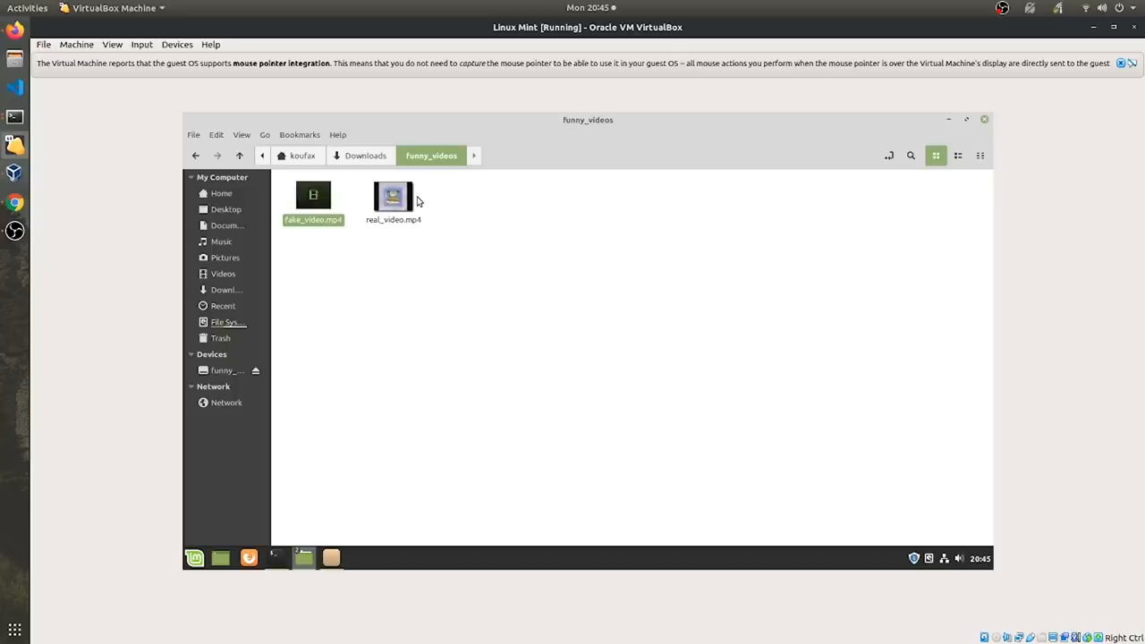
pyautogui.moveTo(400, 245)
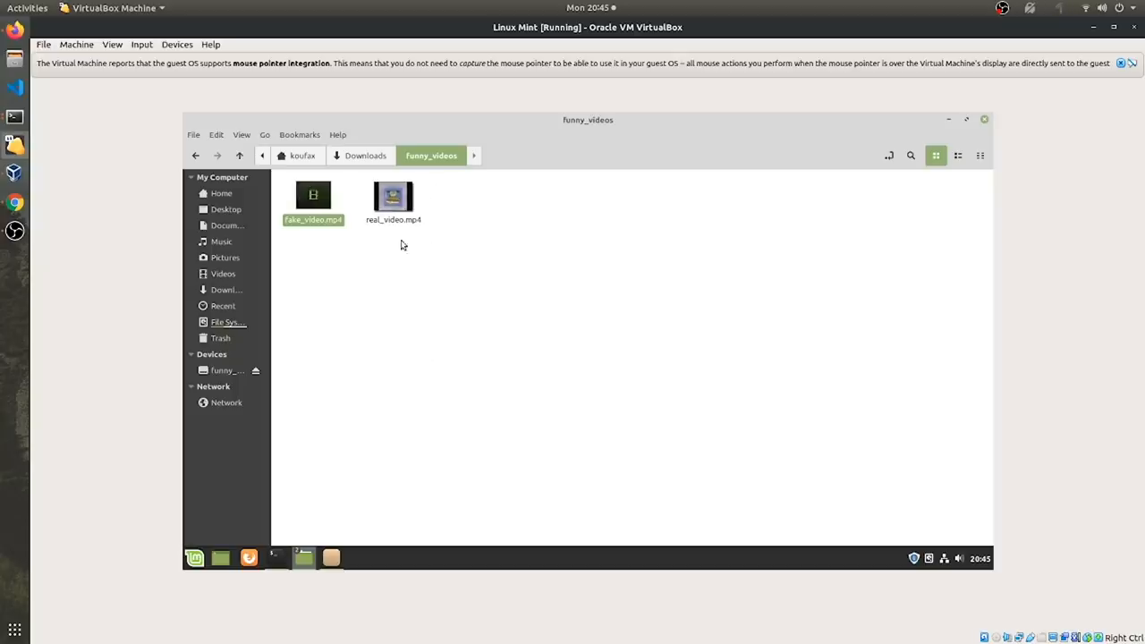
pyautogui.click(401, 245)
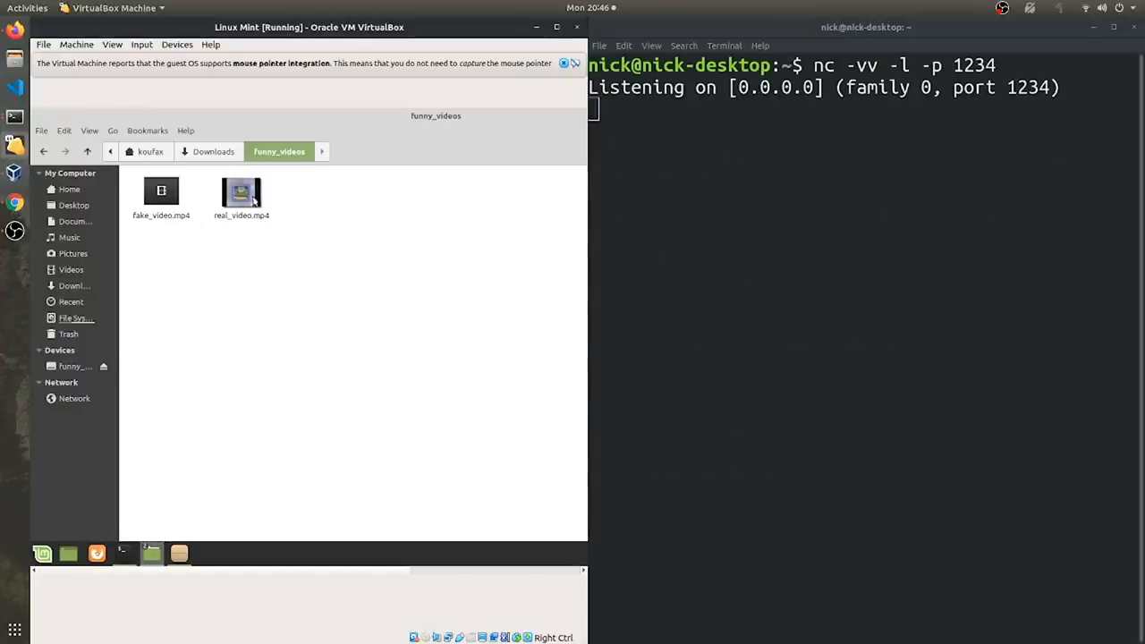
# - Play real_video.mp4 in the guest, close it, then launch fake_video.mp4
pyautogui.click(241, 192)
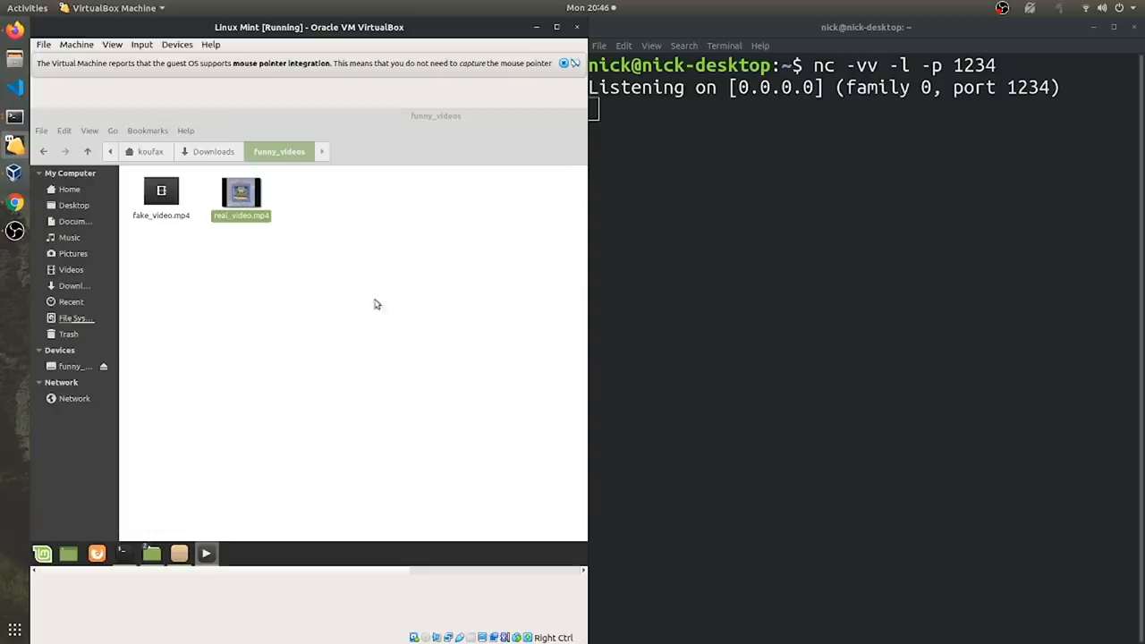
pyautogui.doubleClick(241, 195)
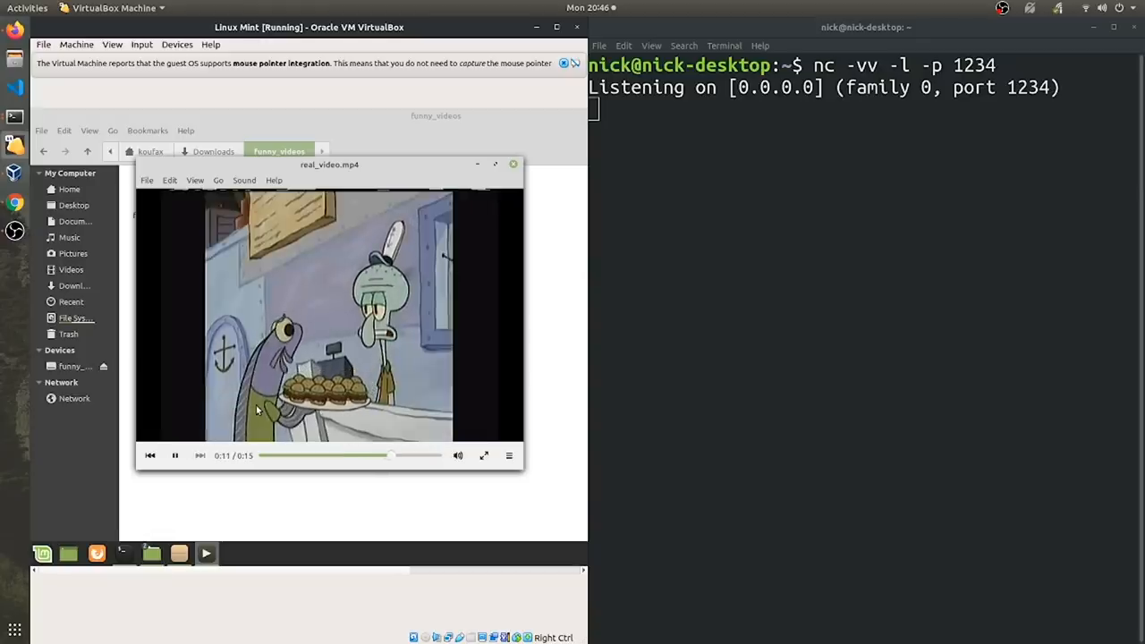
pyautogui.click(513, 163)
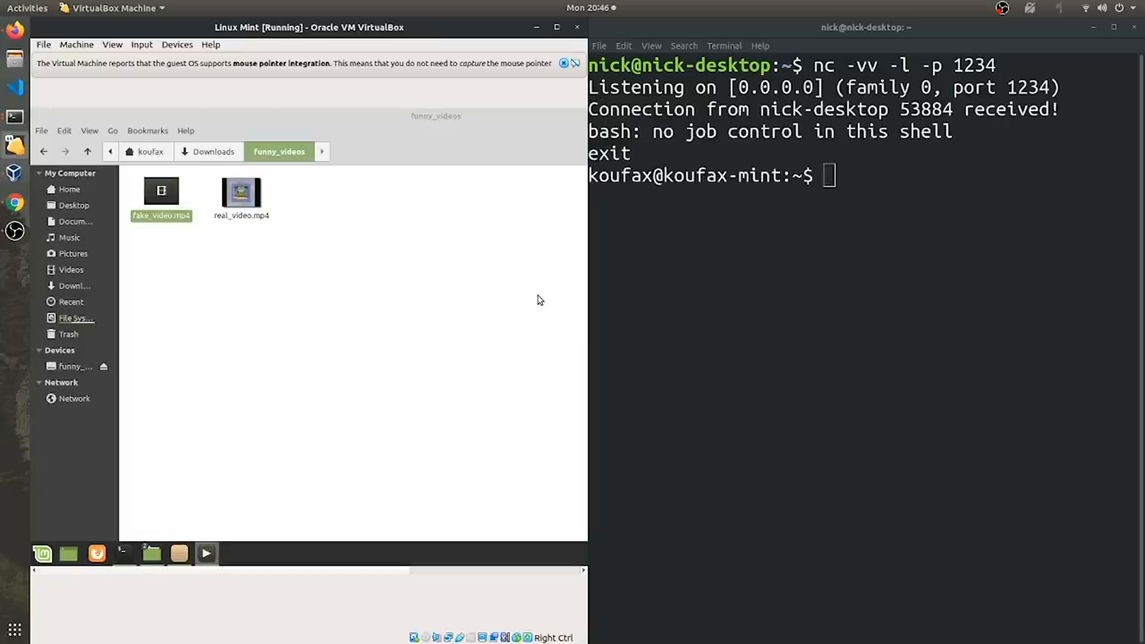
pyautogui.doubleClick(240, 192)
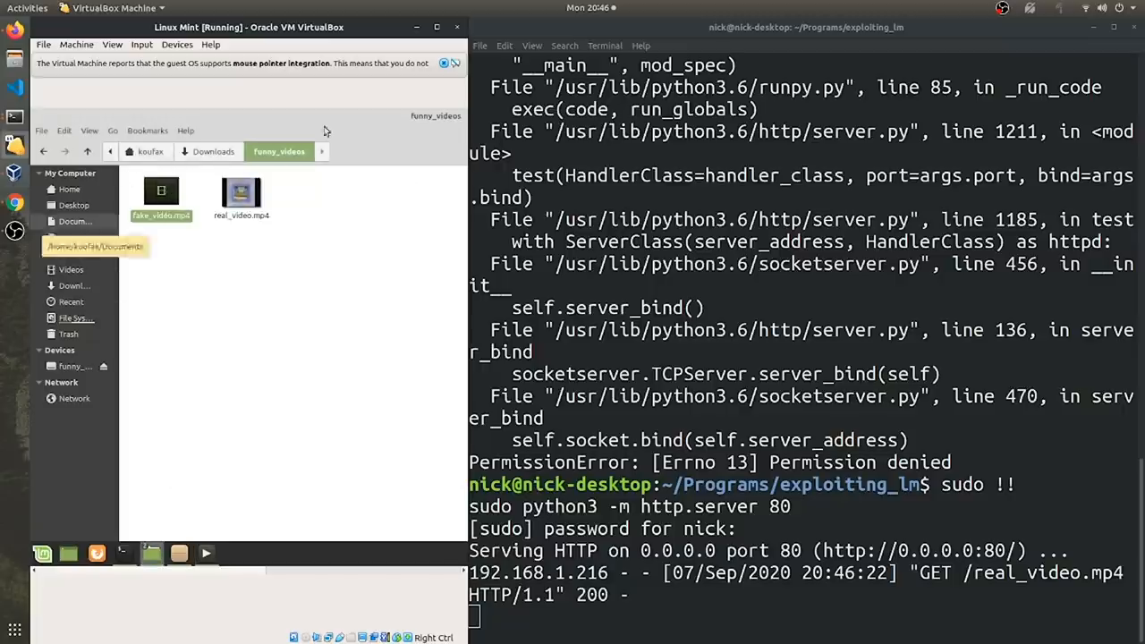
# - Close the real_video.mp4 player window in the guest
pyautogui.doubleClick(240, 193)
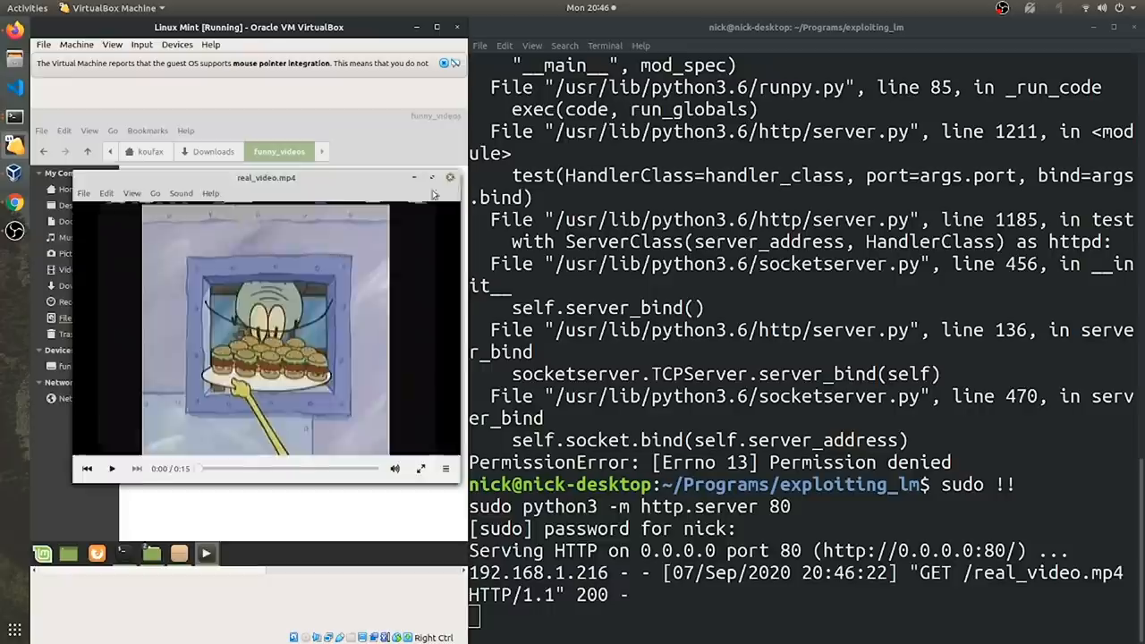
pyautogui.click(450, 177)
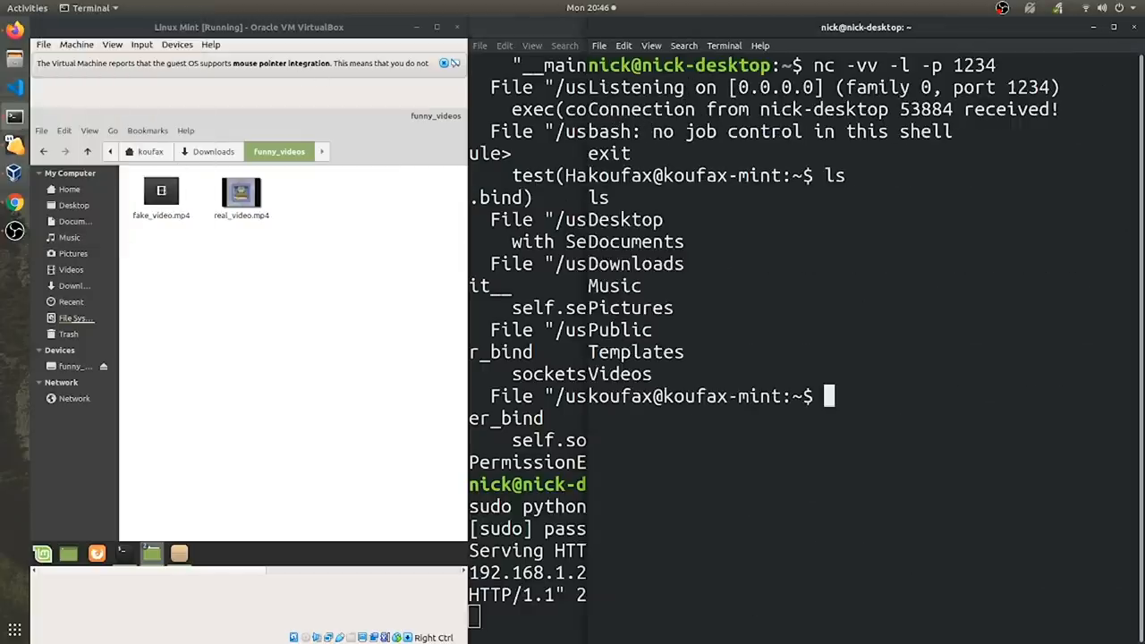
# - Start a cd command toward Doqw in the reverse shell
pyautogui.write('cd')
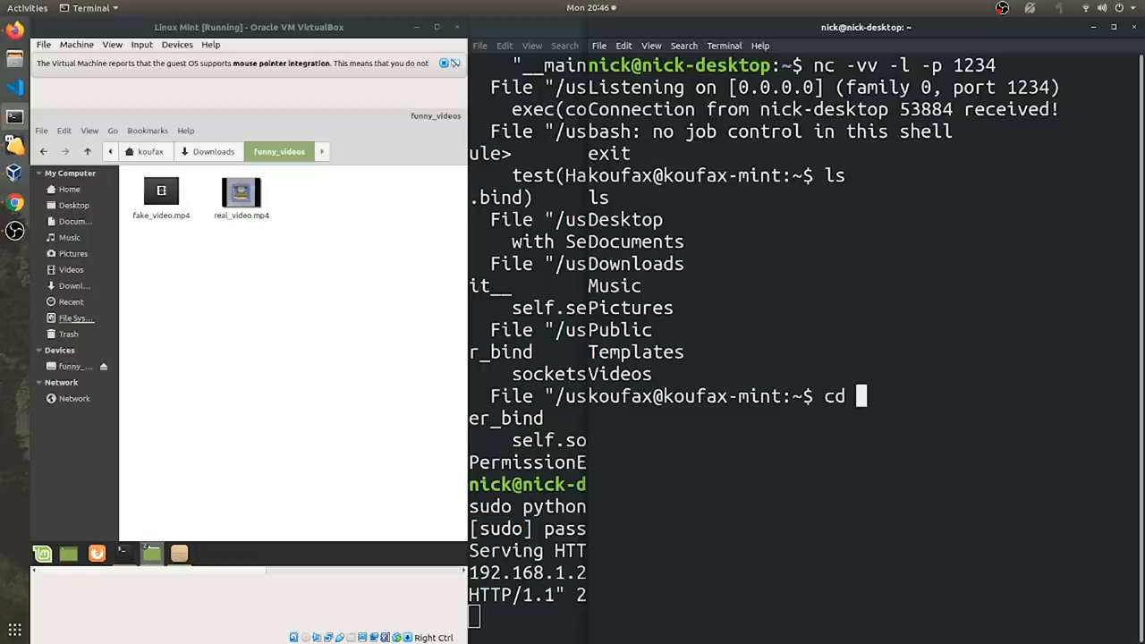
pyautogui.write('Doqw')
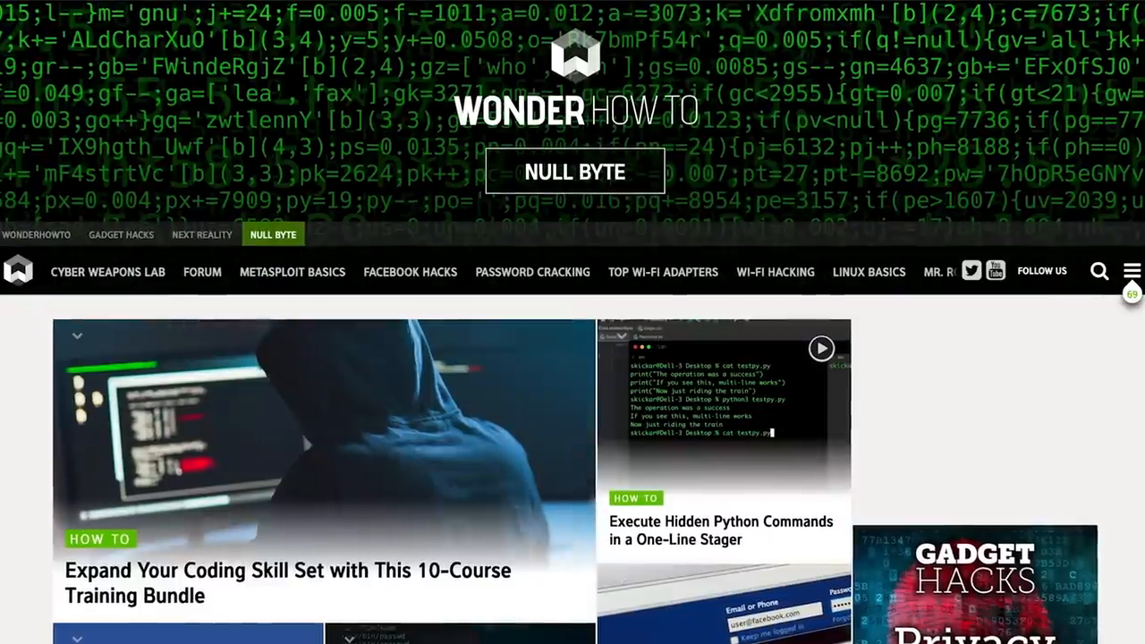
# - Scroll the bundle page and open the PenTesting with OWASP ZAP course details
pyautogui.scroll(-3)
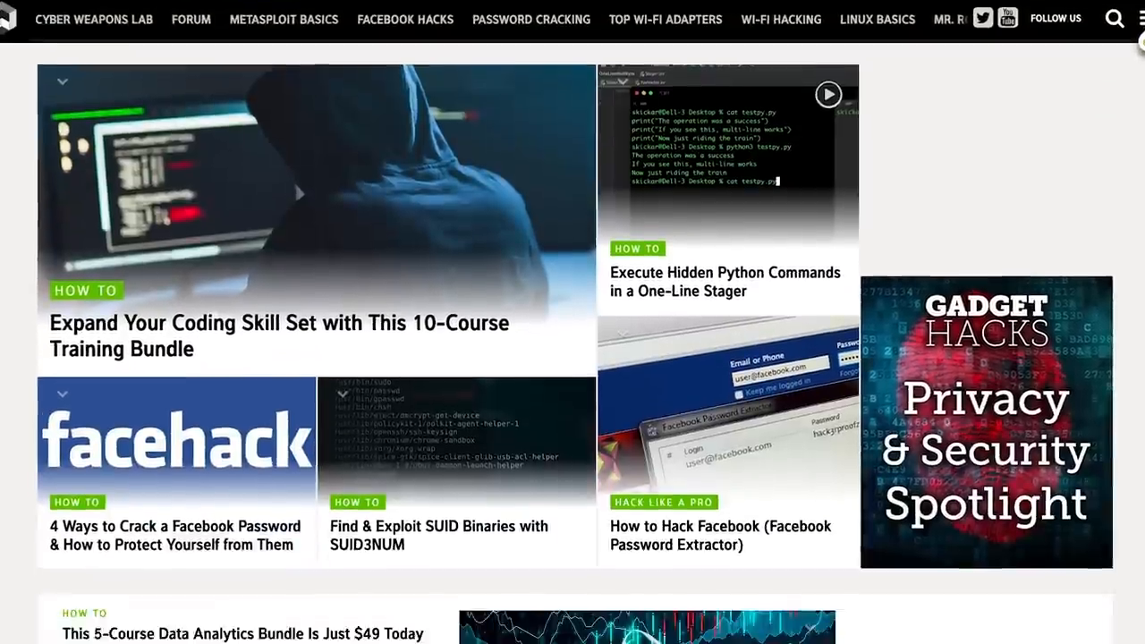
pyautogui.scroll(-3)
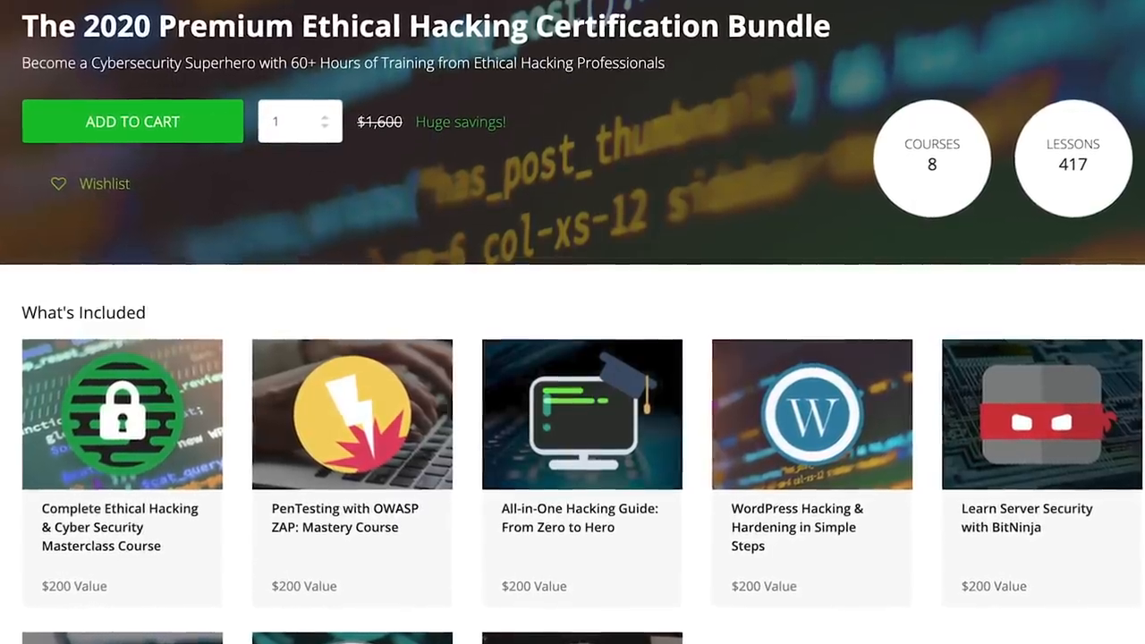
pyautogui.click(351, 414)
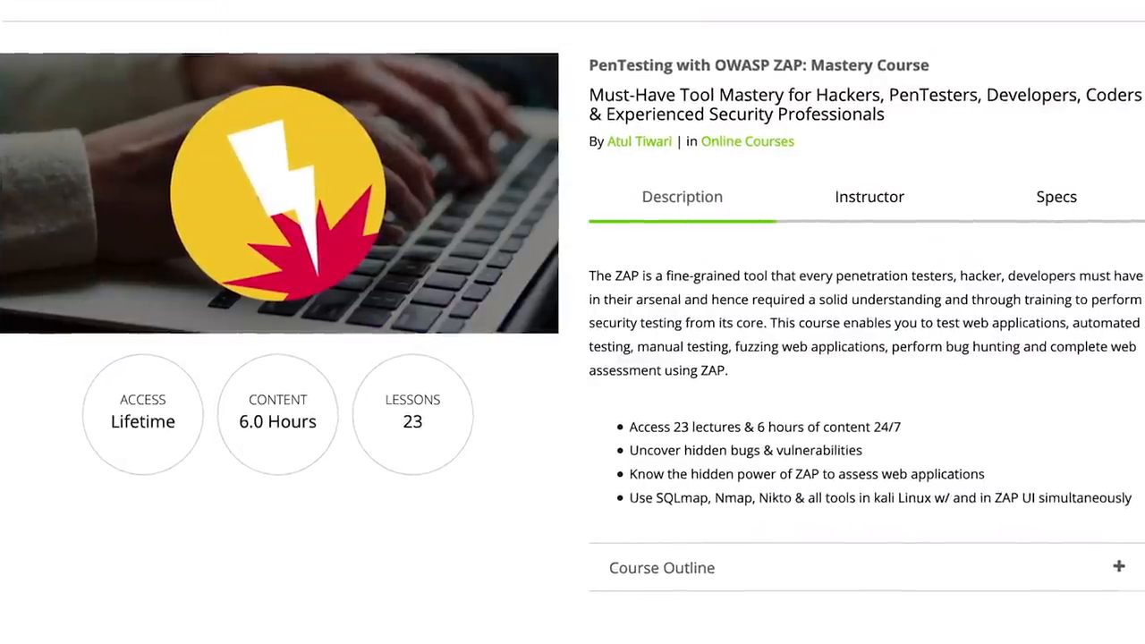